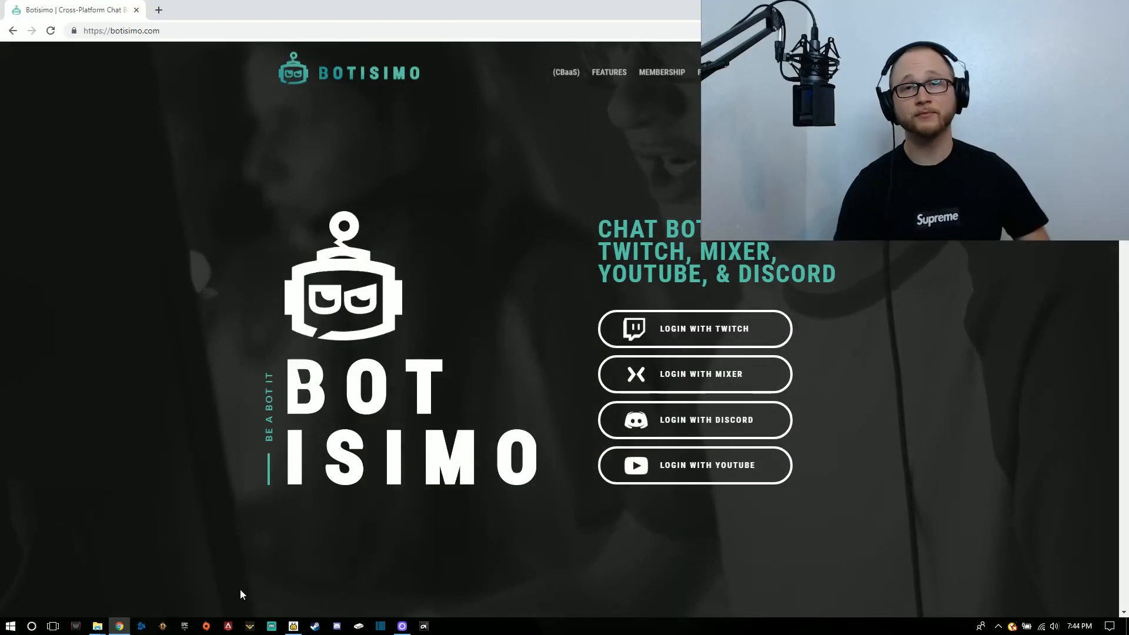
mouse_move(125, 253)
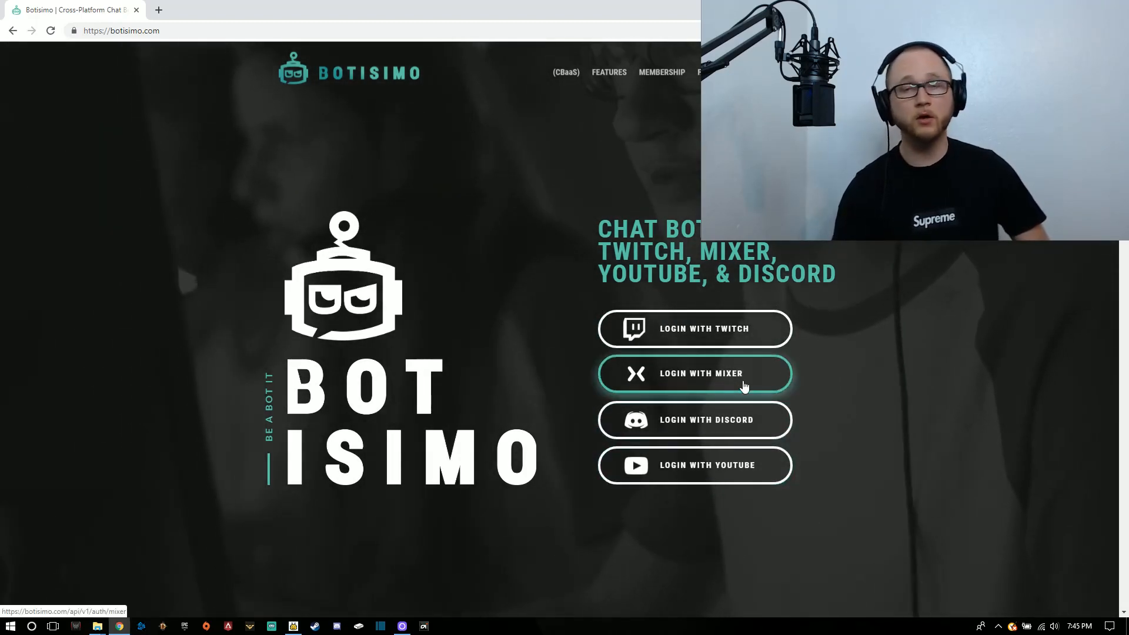
Log in to Botisimo with Mixer to show the requested chat and channel permissions
click(694, 373)
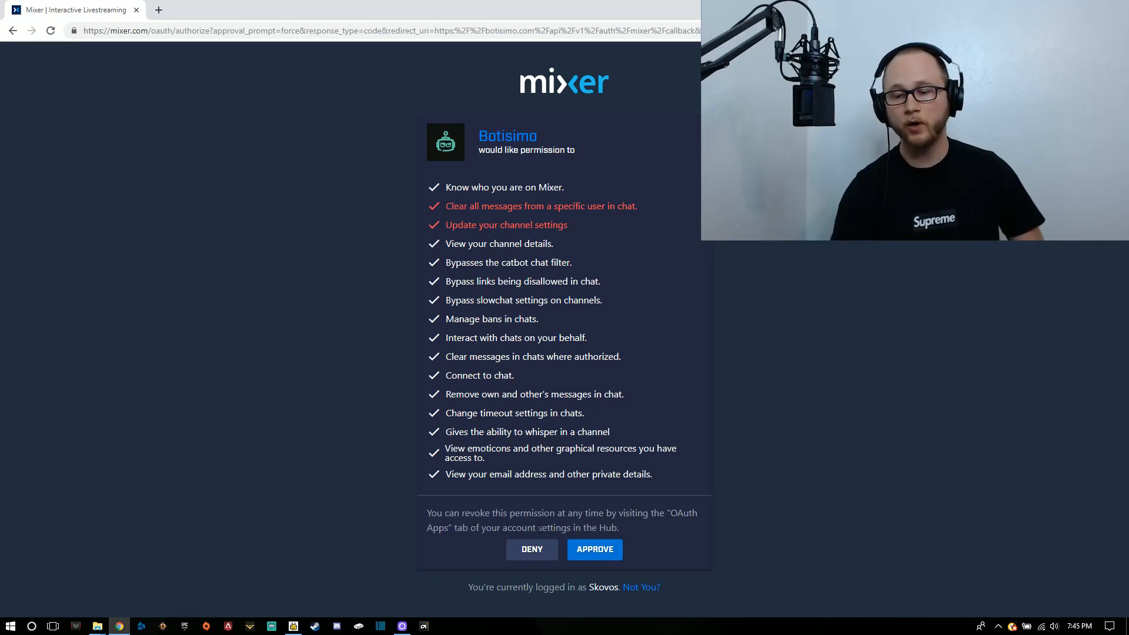
Approve Botisimo's Mixer access and disable 'Enable chat logging' on the Mixer connection
click(594, 550)
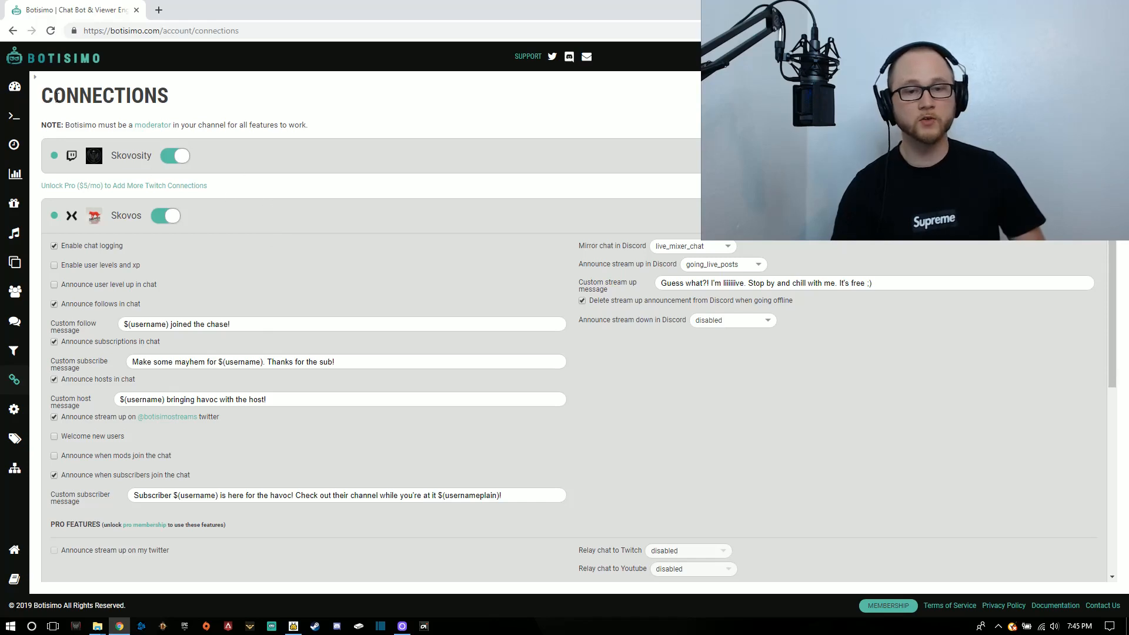
scroll(down, 3)
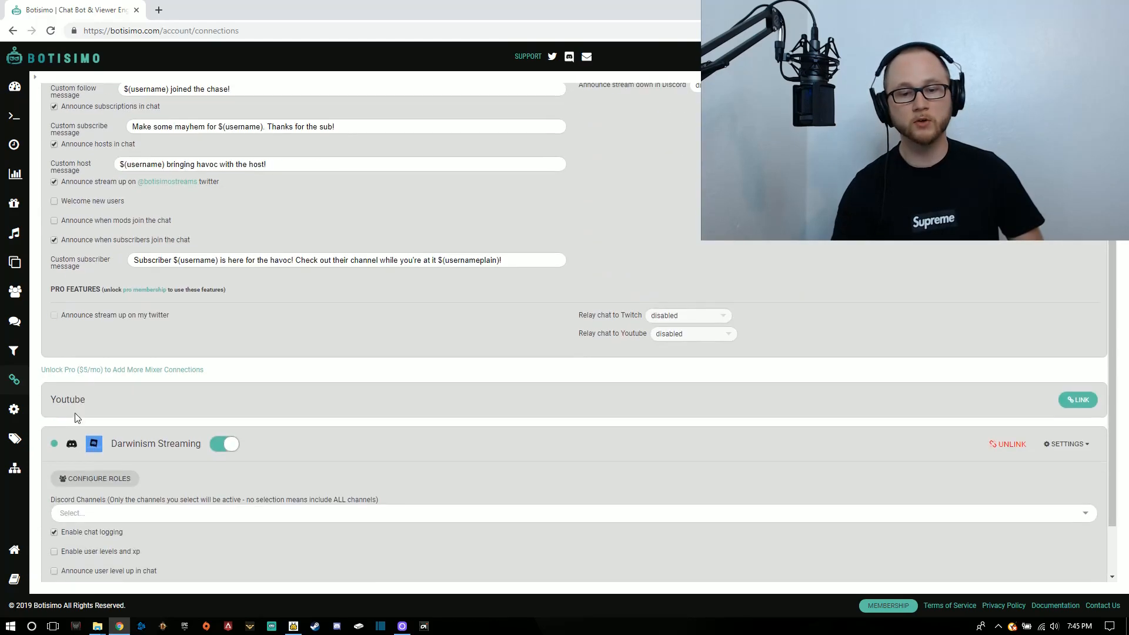
scroll(down, 3)
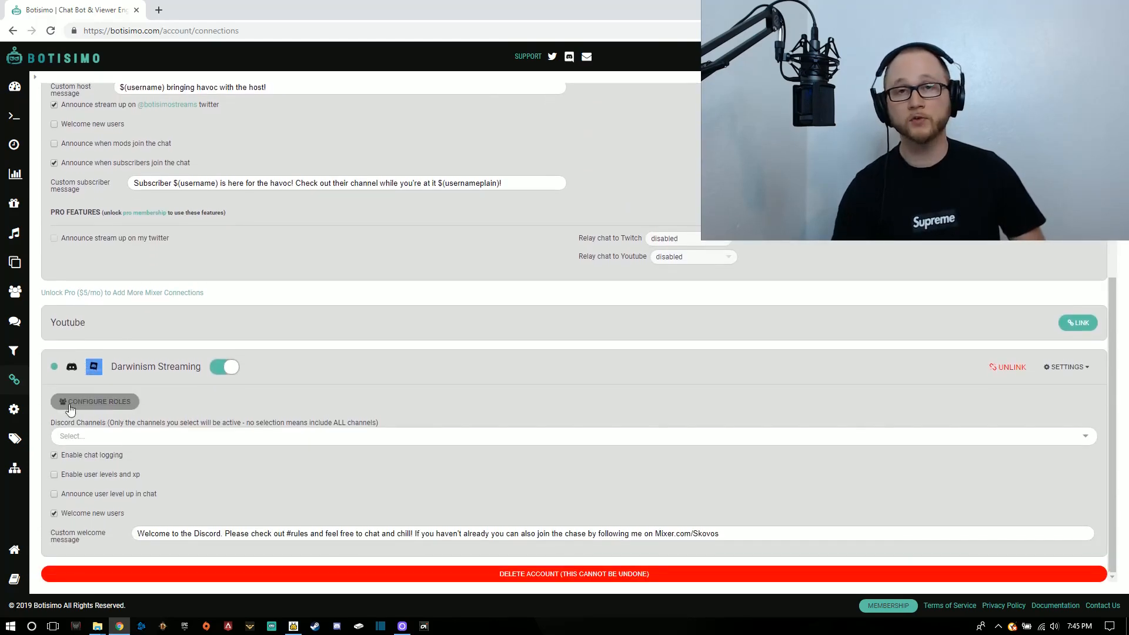
scroll(up, 3)
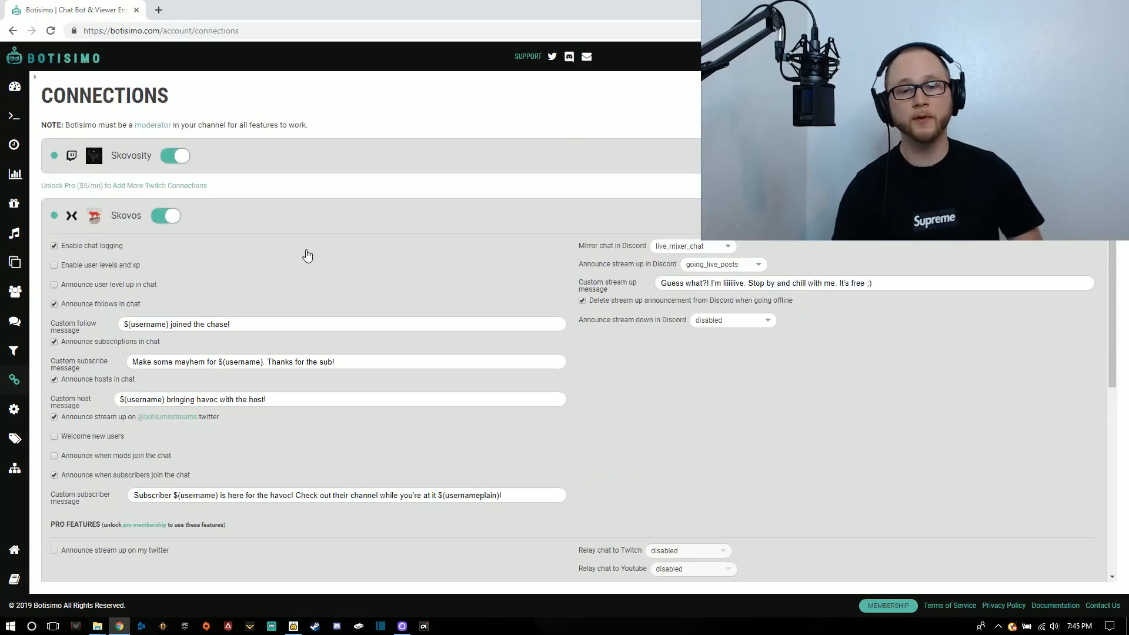
click(54, 246)
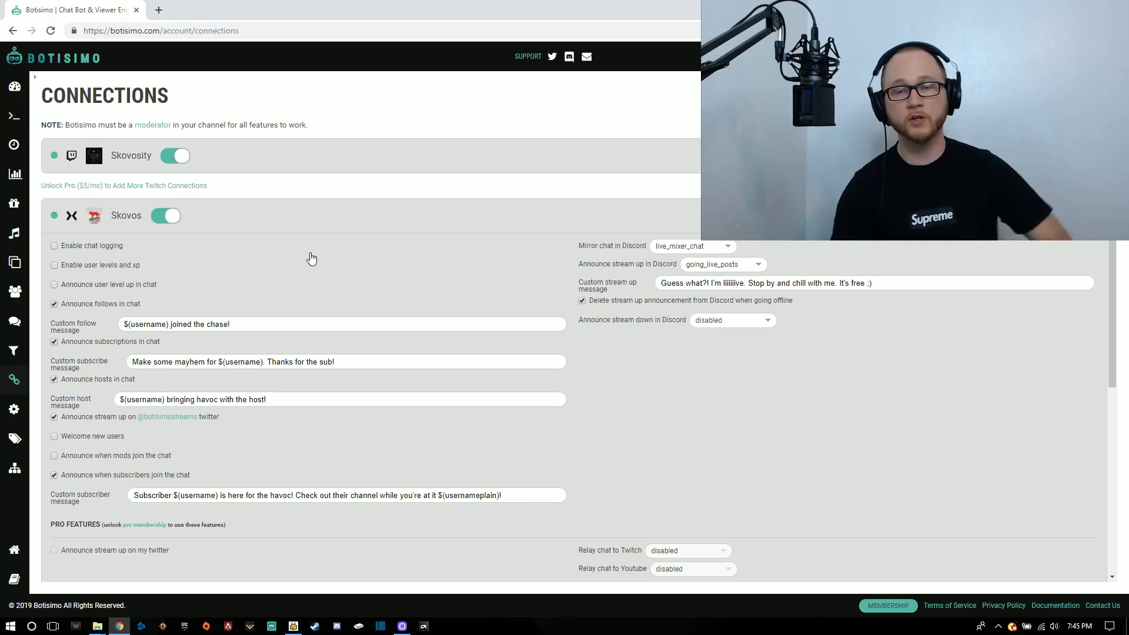
mouse_move(193, 167)
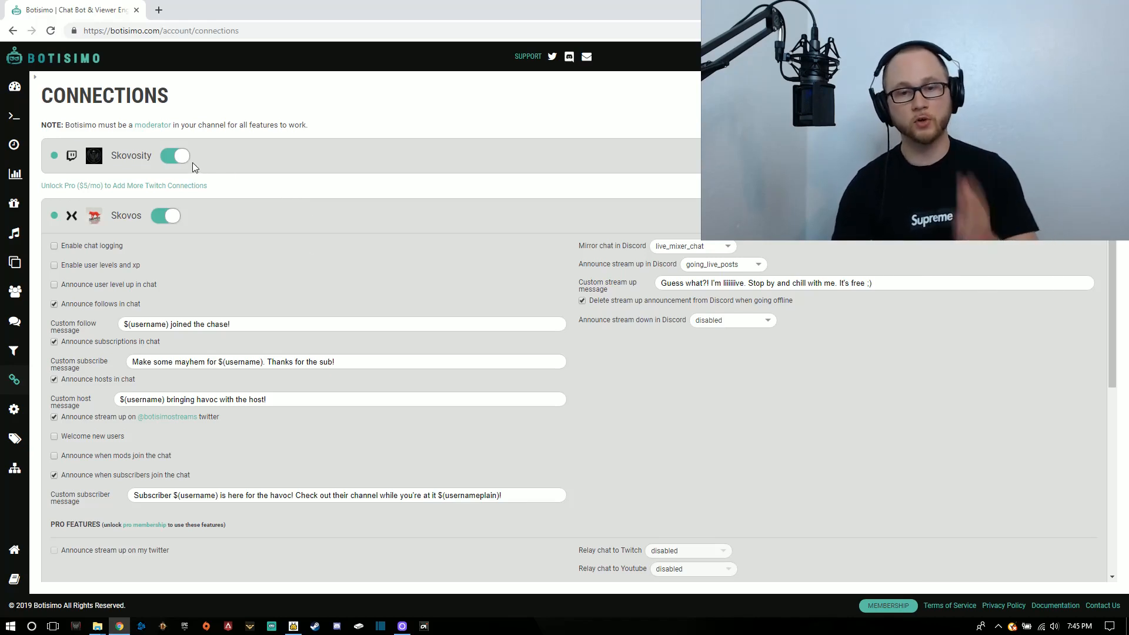
mouse_move(247, 214)
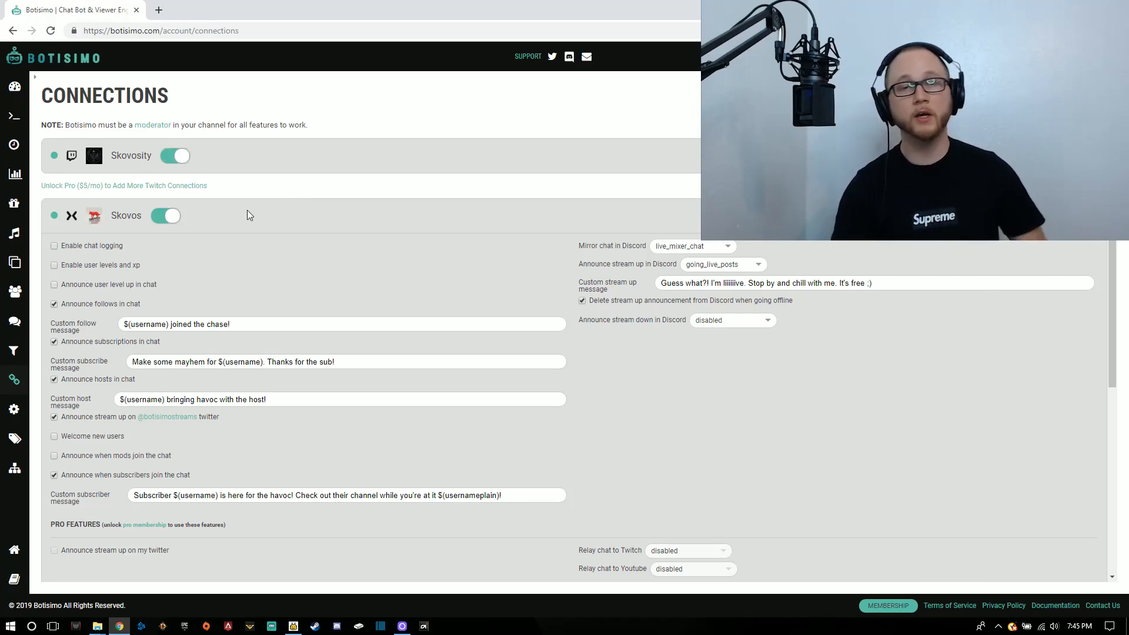
Open the Commands page and scroll down to the !yt command
click(14, 115)
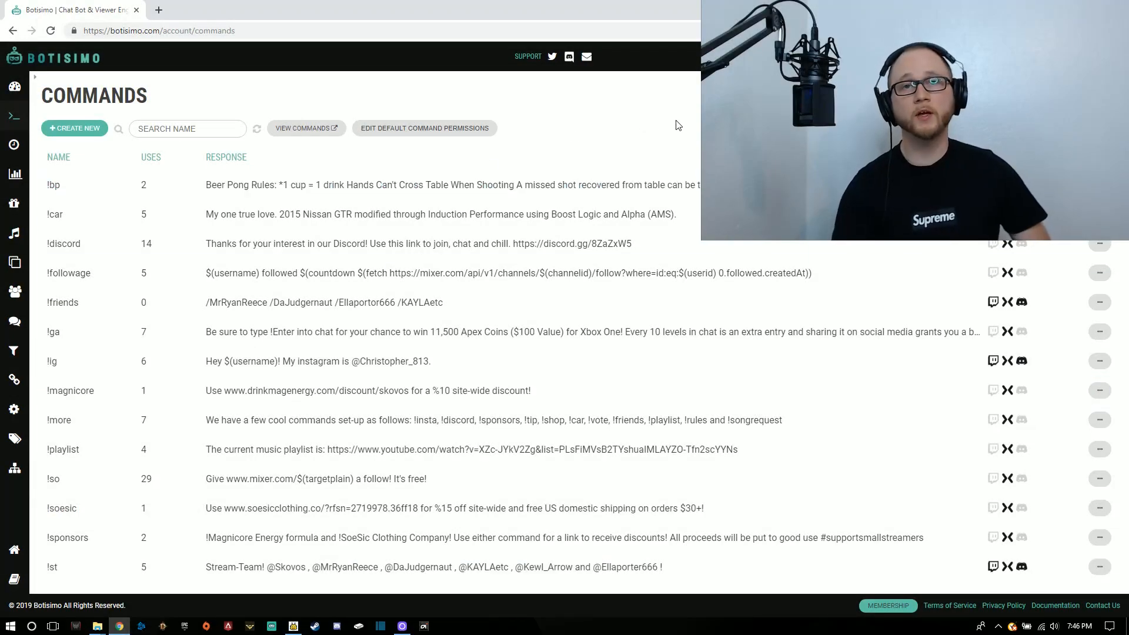
mouse_move(652, 141)
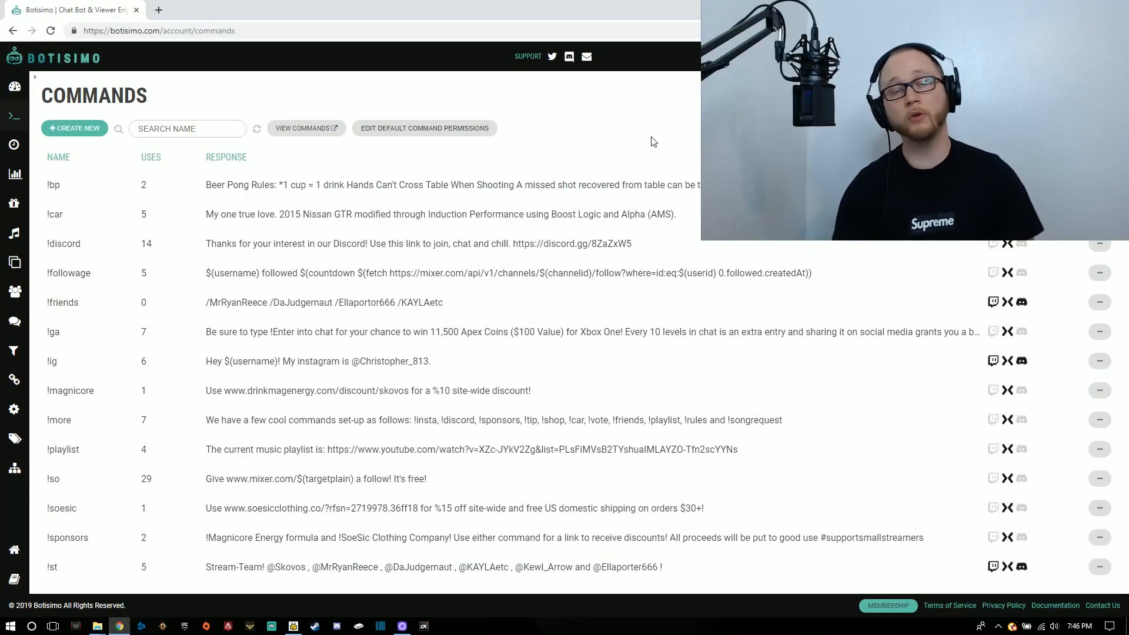
mouse_move(222, 99)
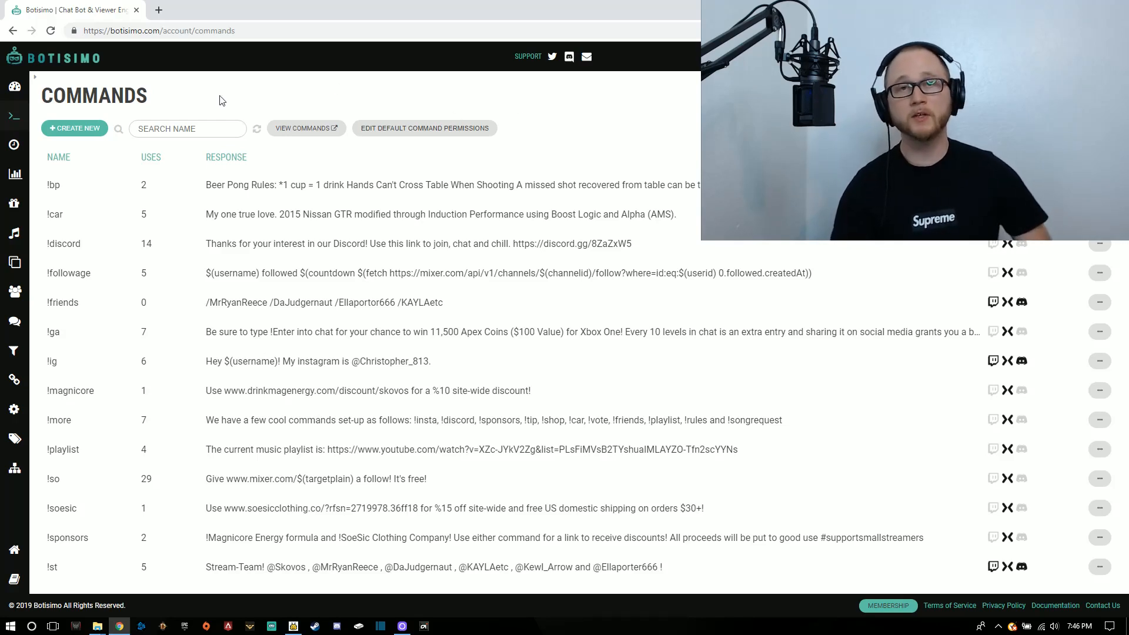
mouse_move(216, 114)
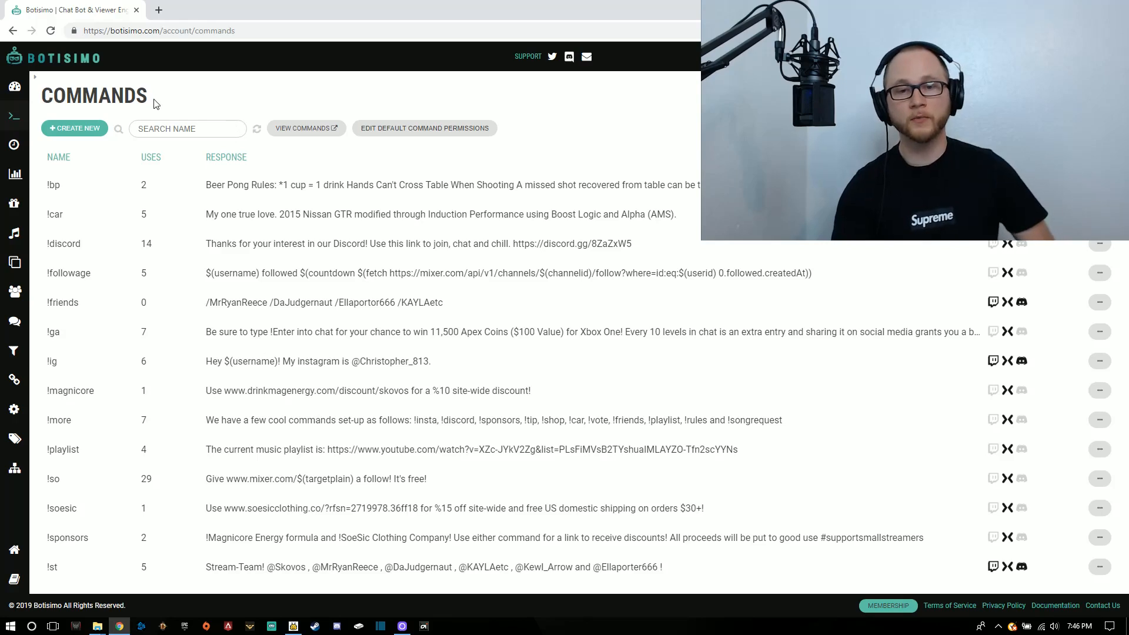
mouse_move(315, 140)
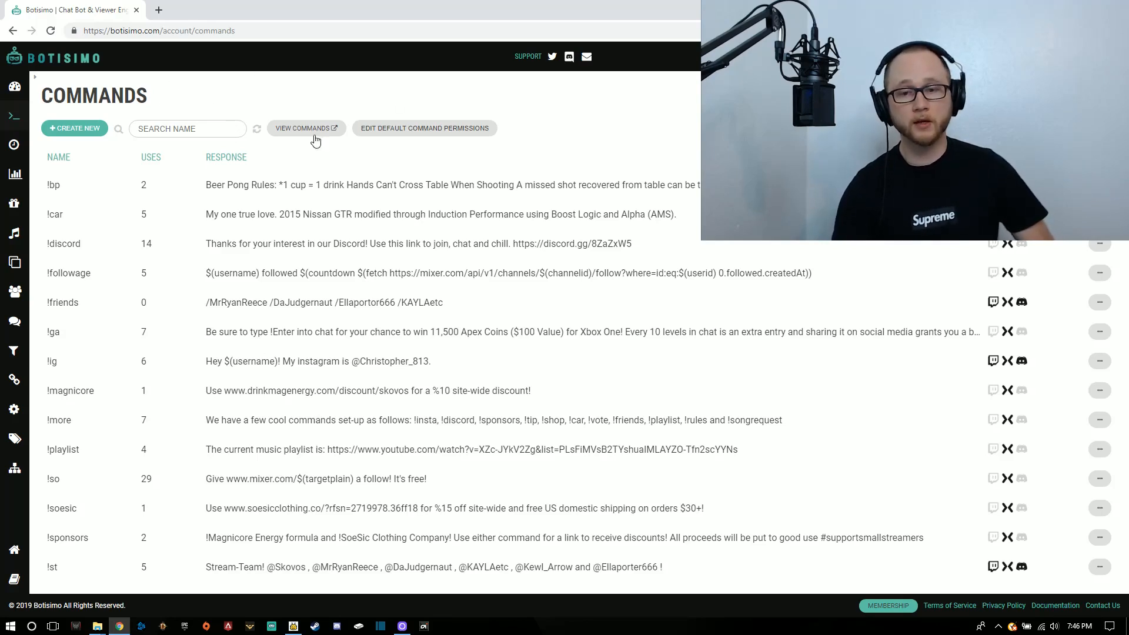
mouse_move(589, 129)
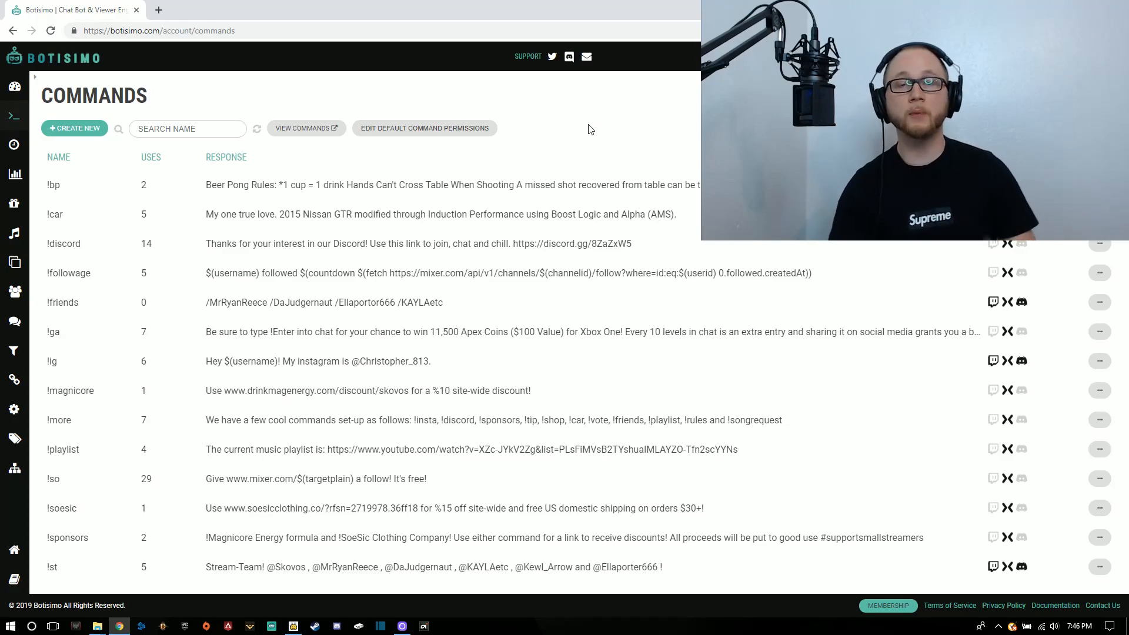
mouse_move(579, 138)
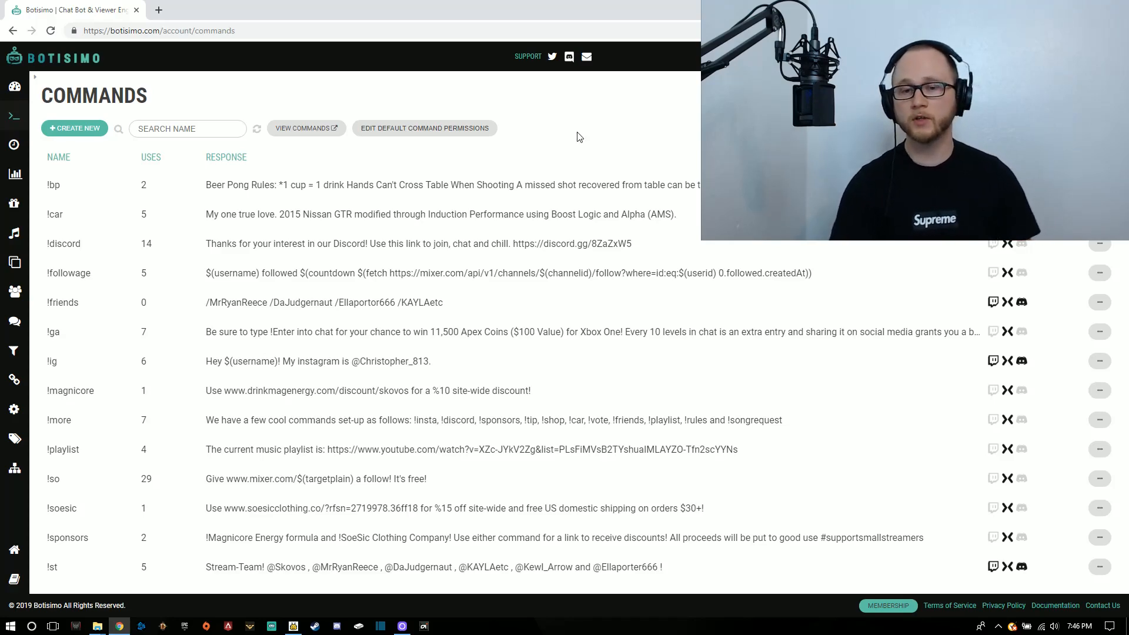
scroll(down, 3)
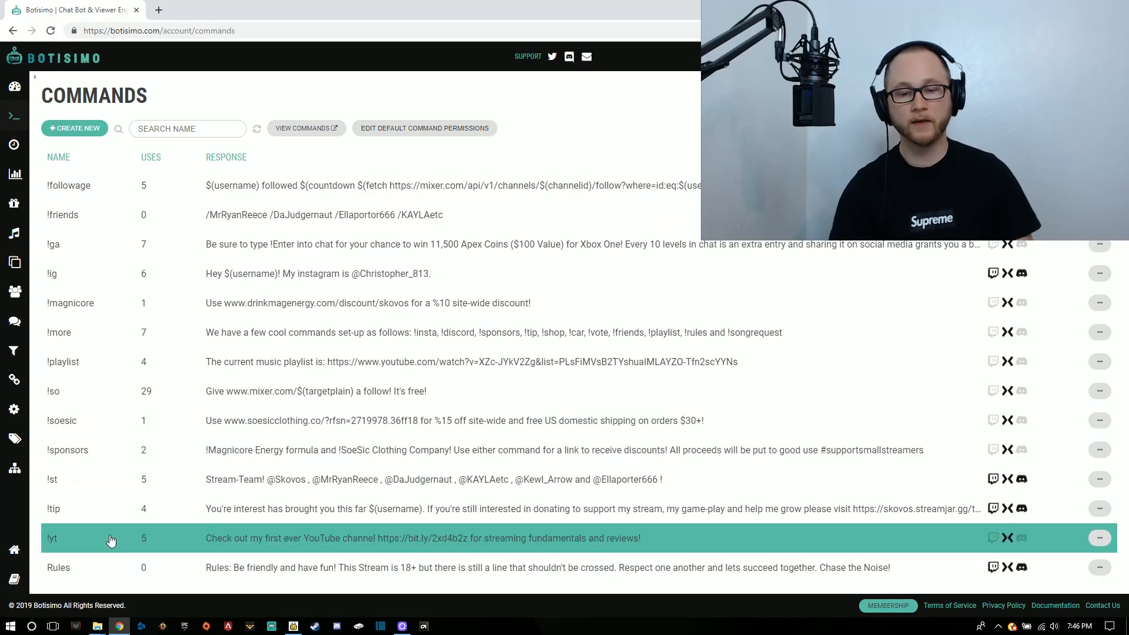
mouse_move(50, 544)
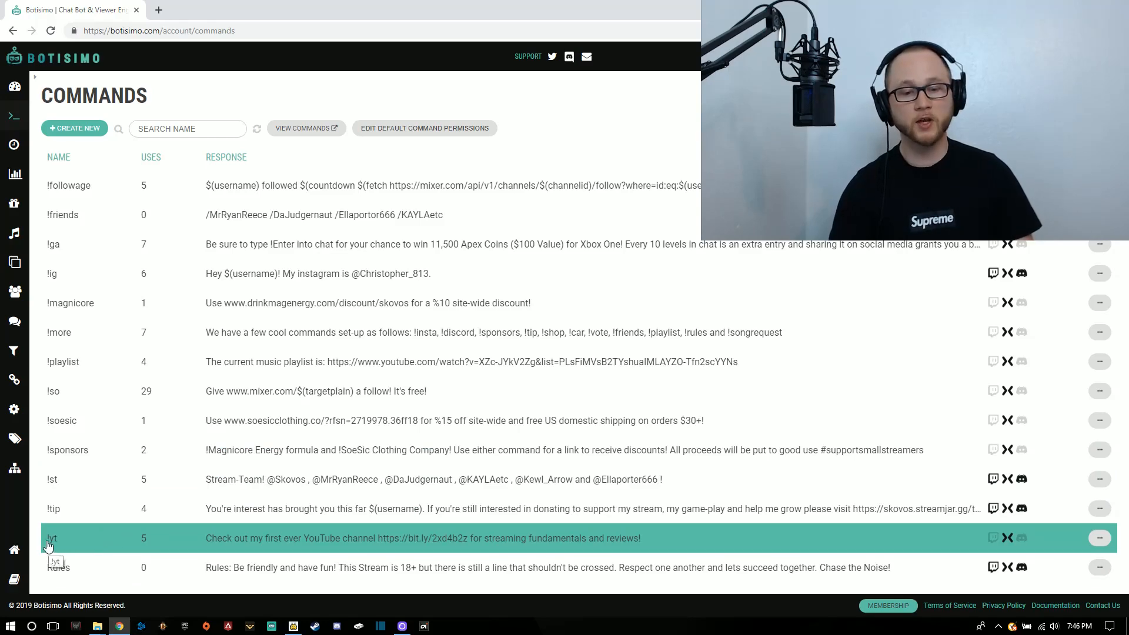
mouse_move(92, 540)
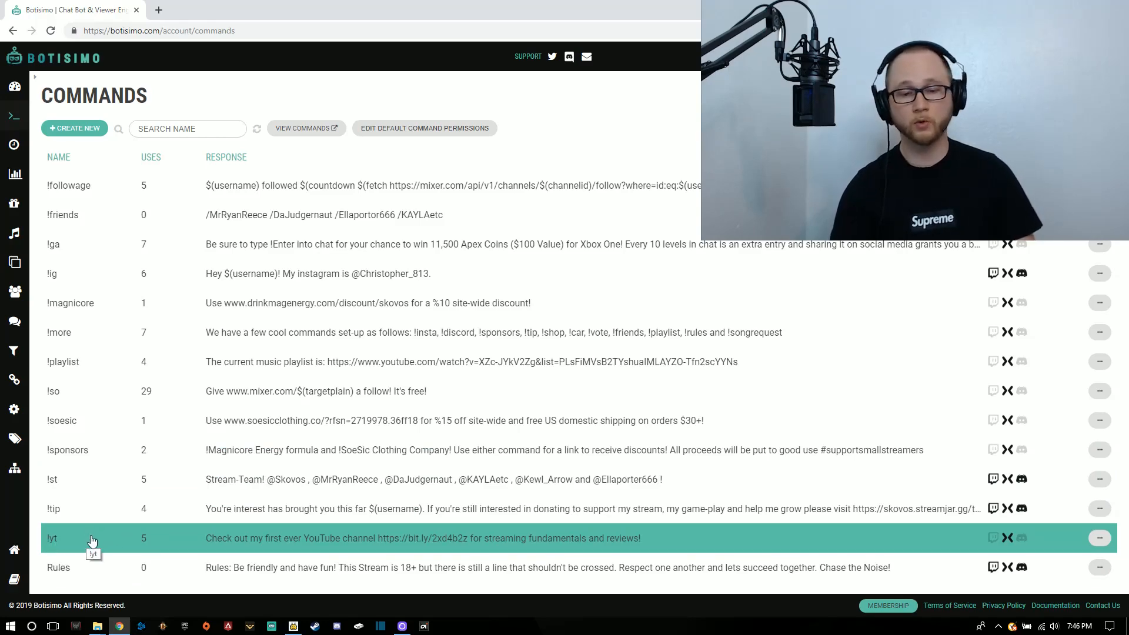
Inspect the !yt command's name, YouTube link response and Twitch platform toggle
click(1098, 537)
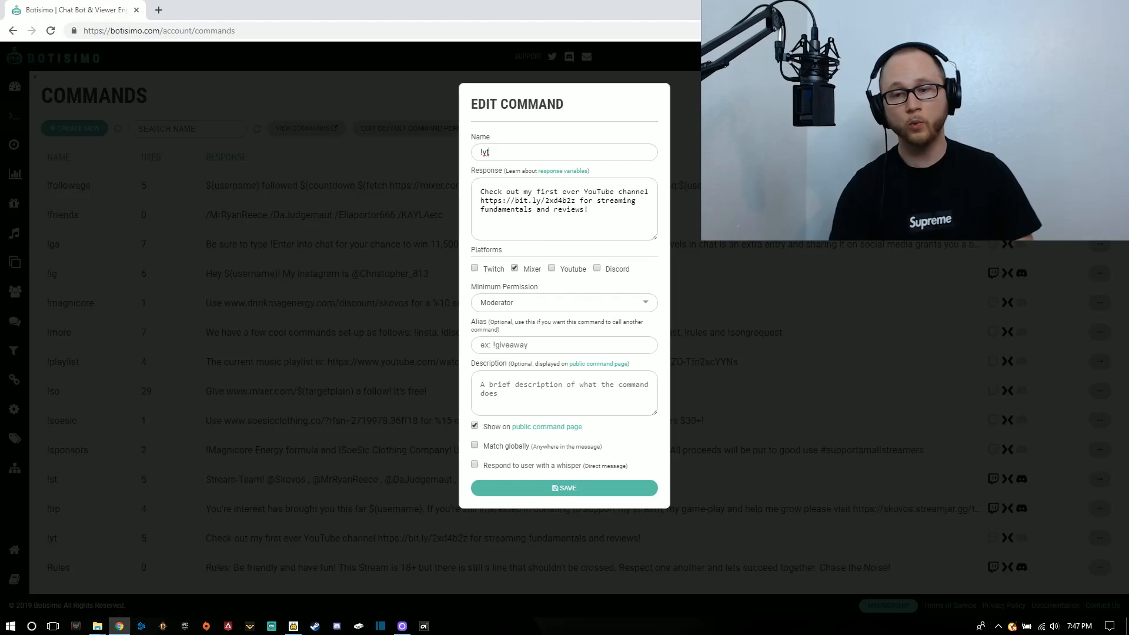
double_click(484, 152)
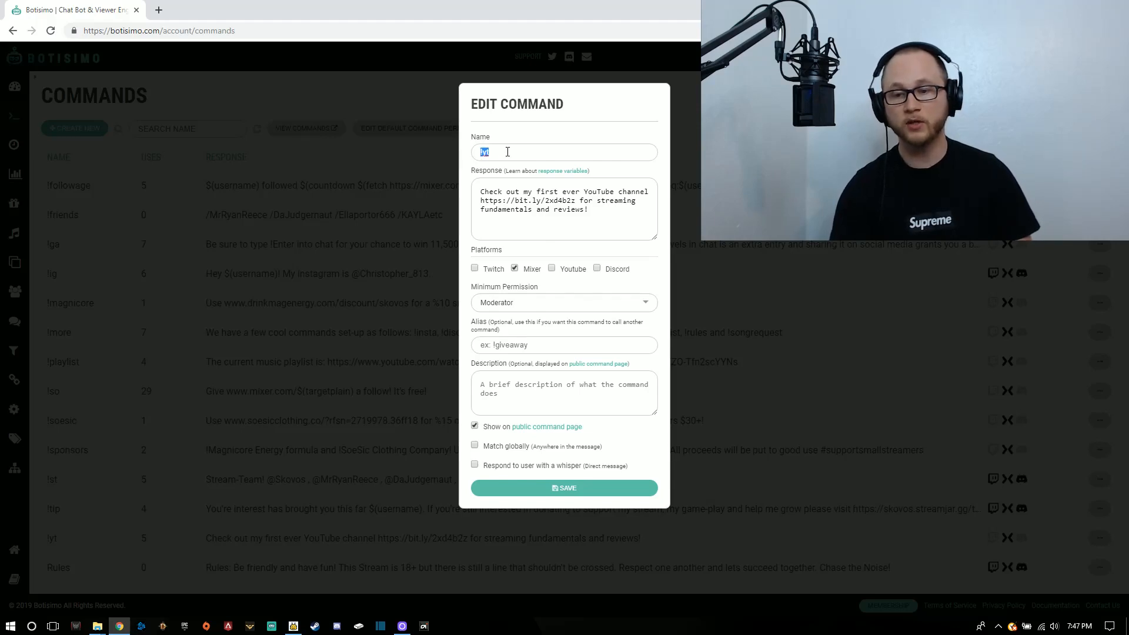
mouse_move(590, 314)
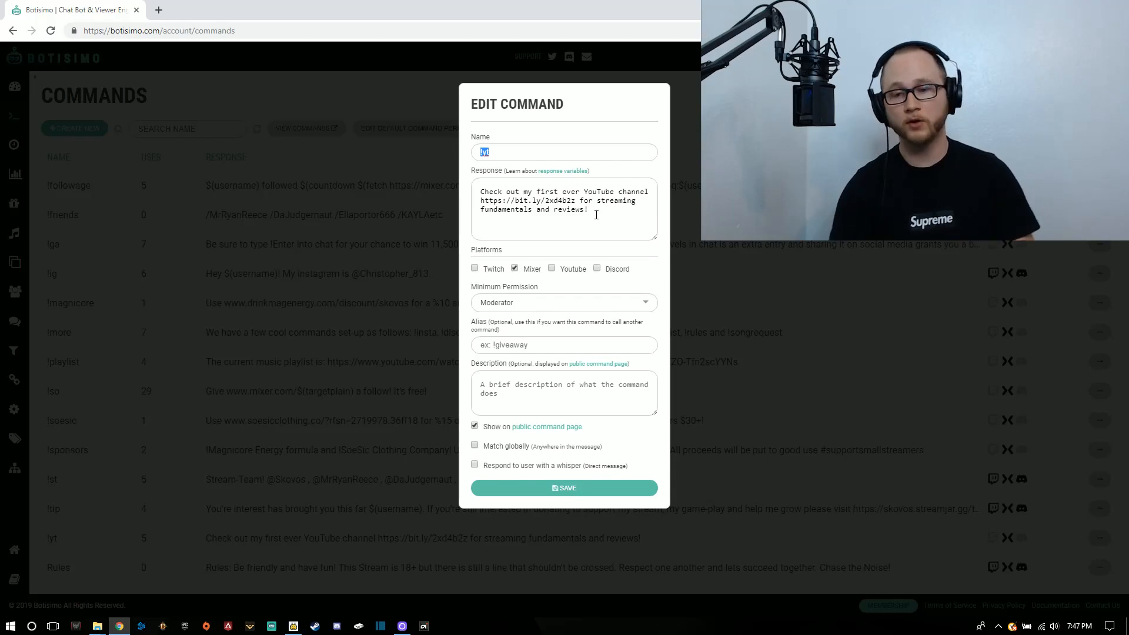
double_click(569, 209)
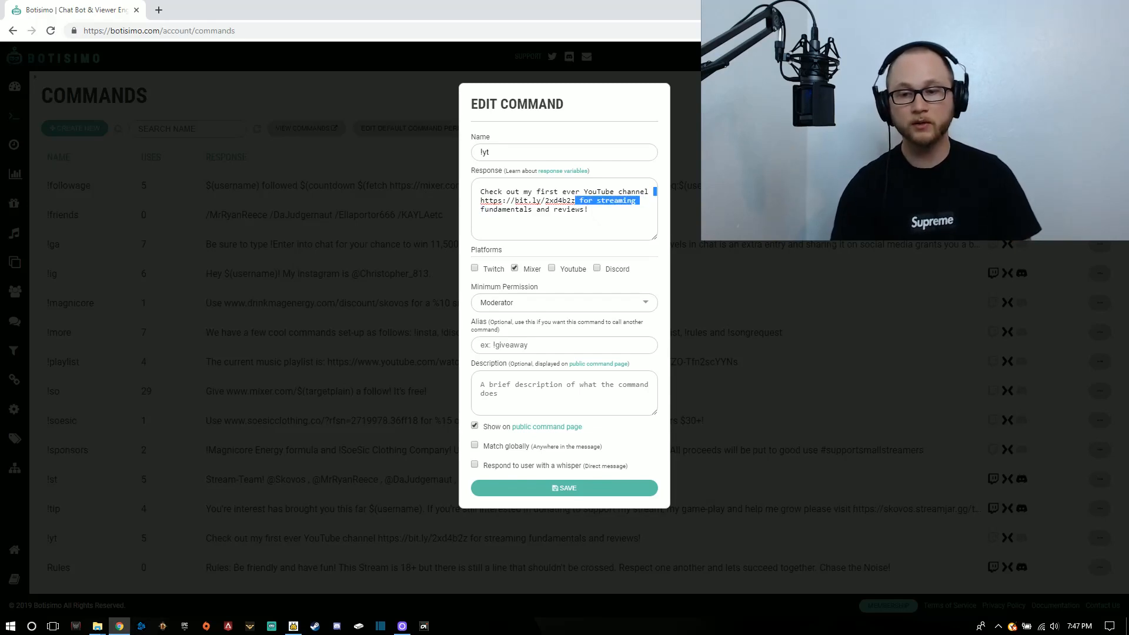
click(610, 210)
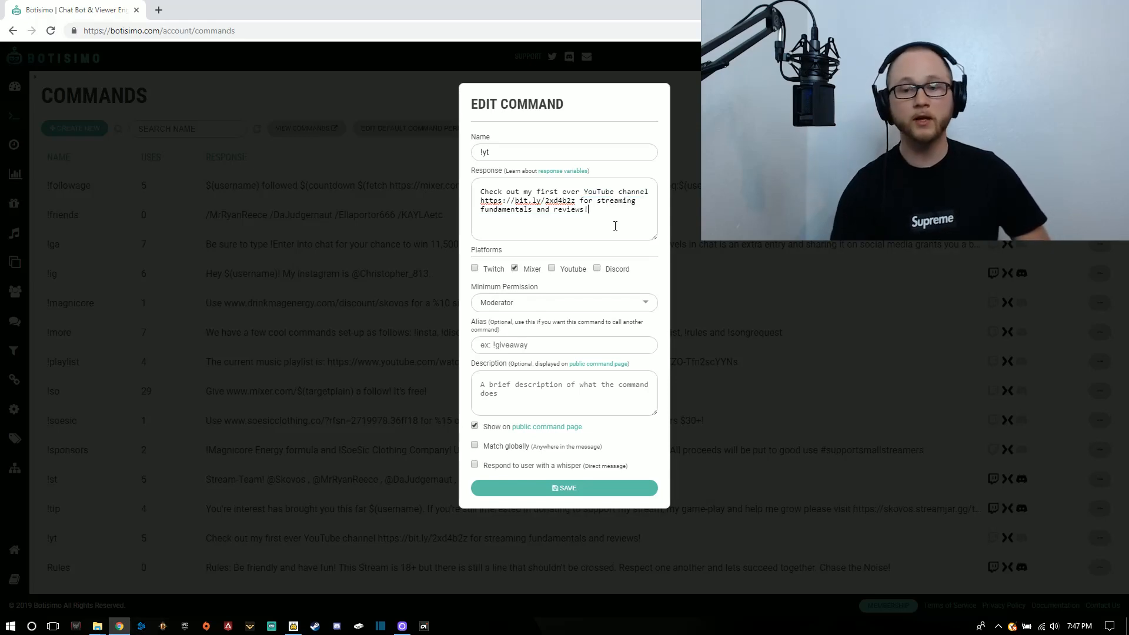
mouse_move(604, 228)
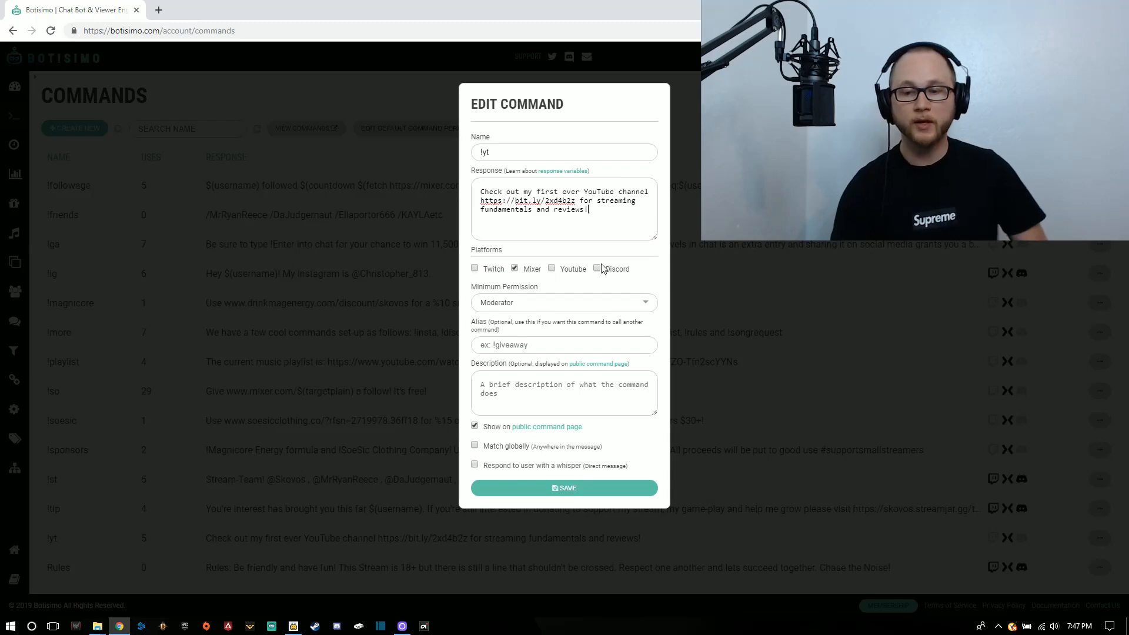
mouse_move(524, 278)
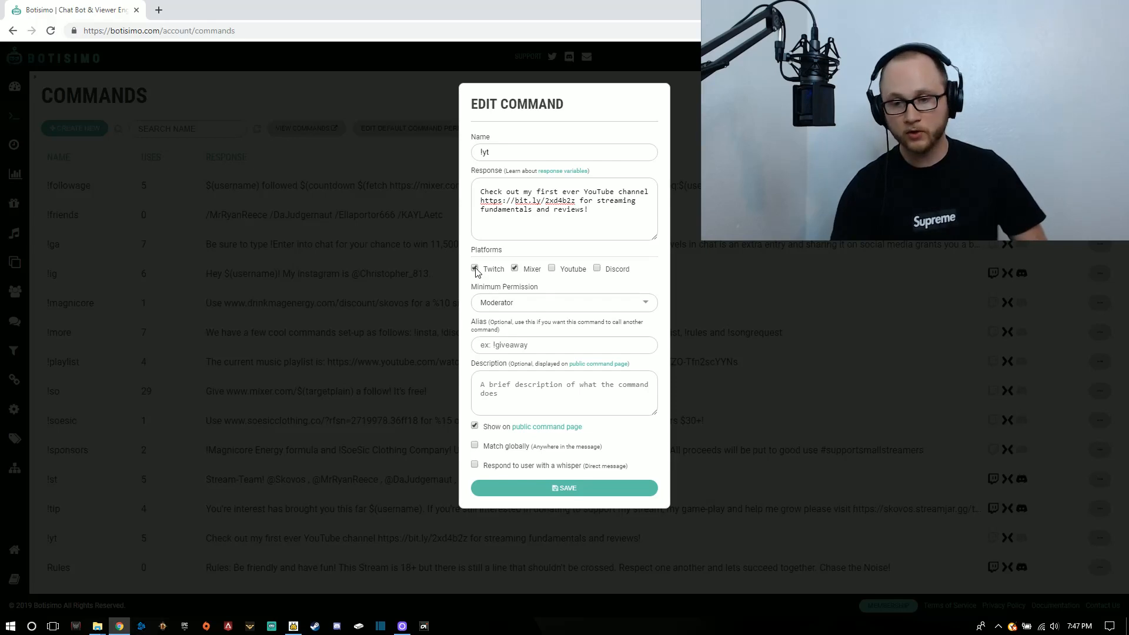
click(475, 269)
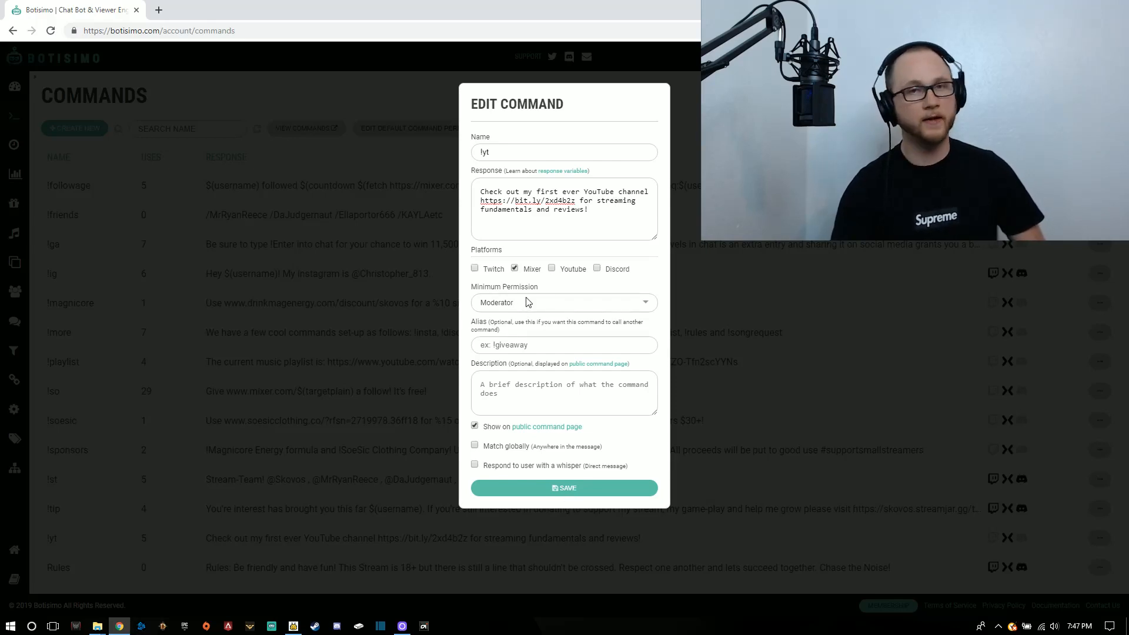
mouse_move(466, 296)
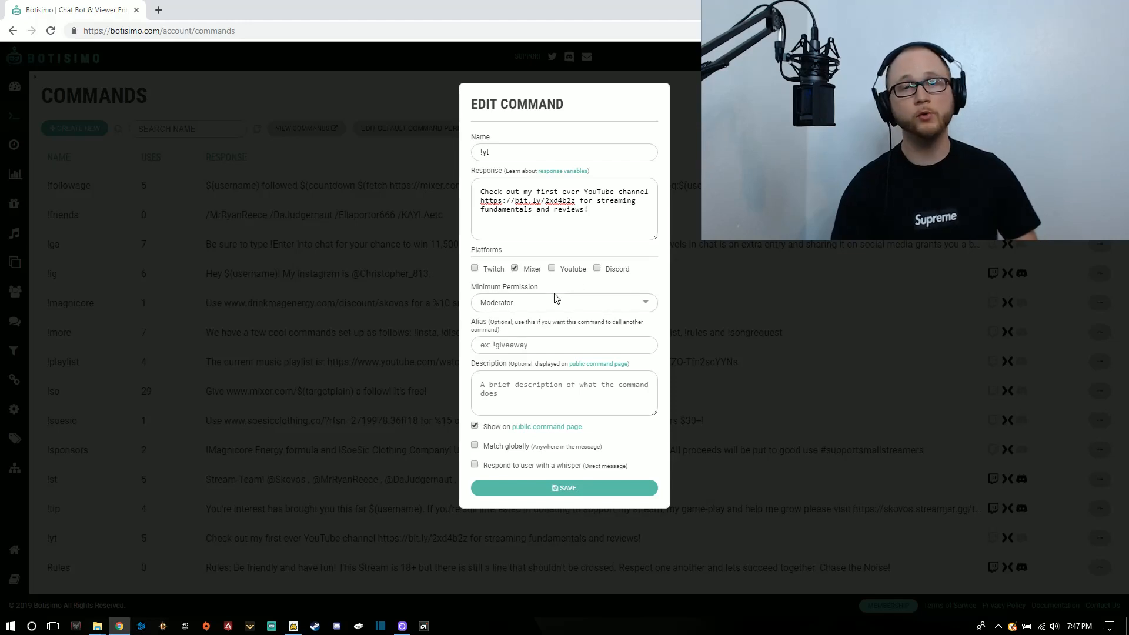
Choose Moderator in the !yt command's Minimum Permission dropdown
click(564, 301)
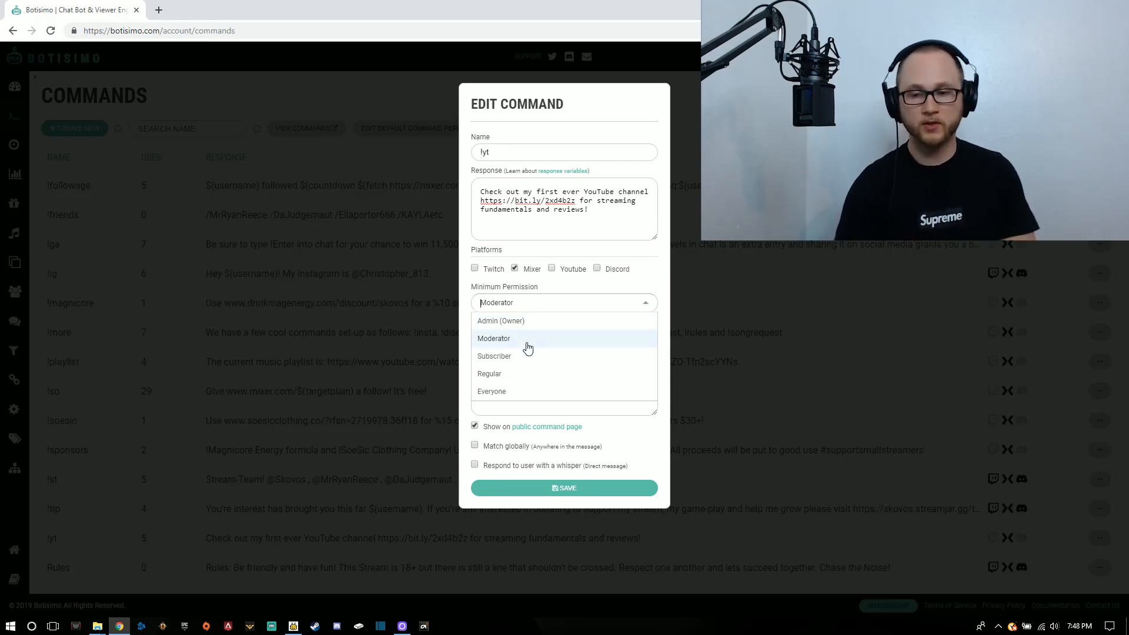
mouse_move(523, 356)
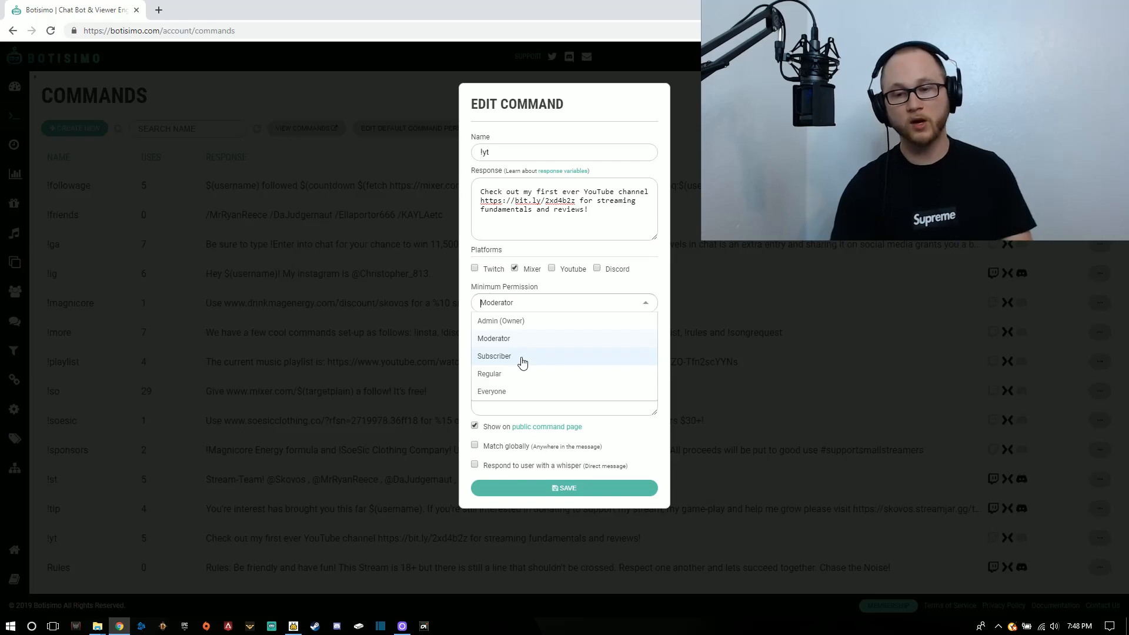
mouse_move(523, 391)
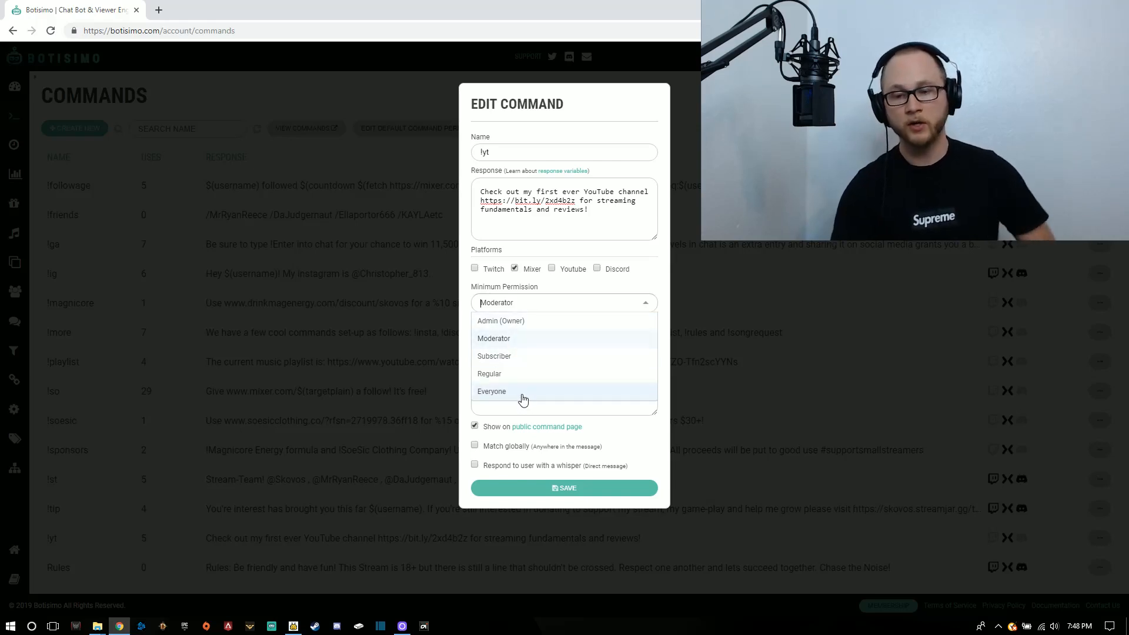
mouse_move(535, 387)
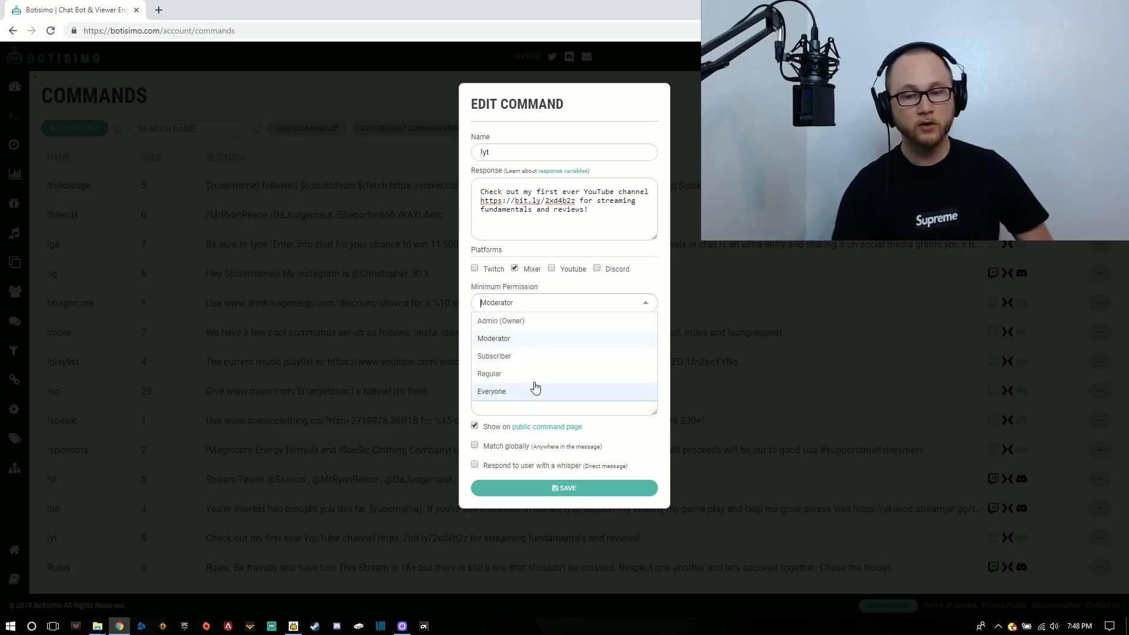
click(493, 339)
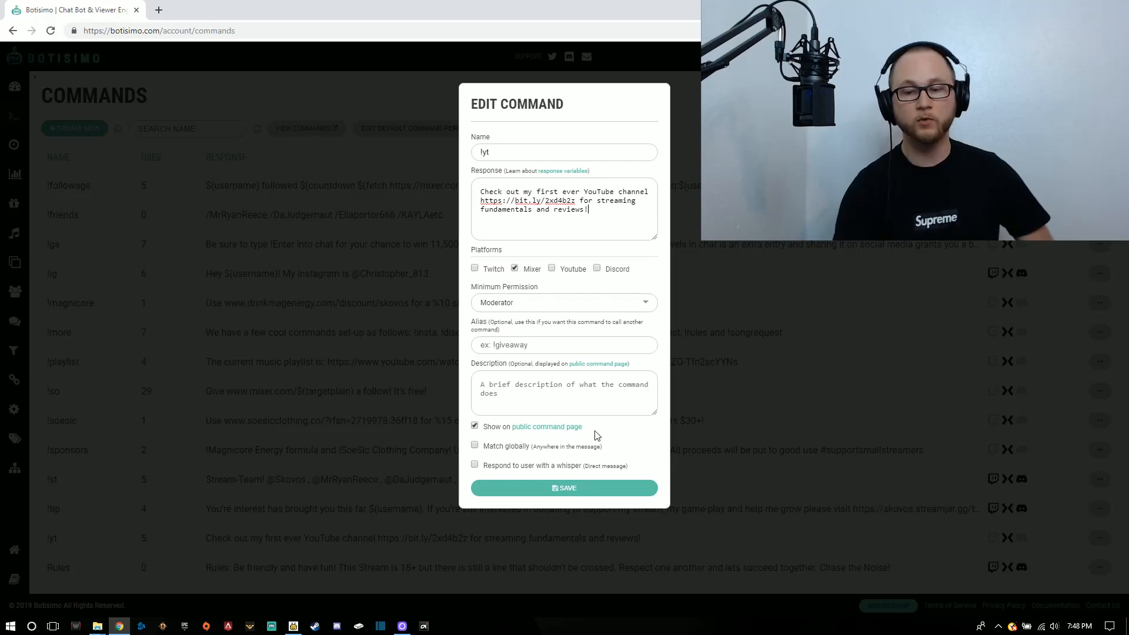
mouse_move(597, 472)
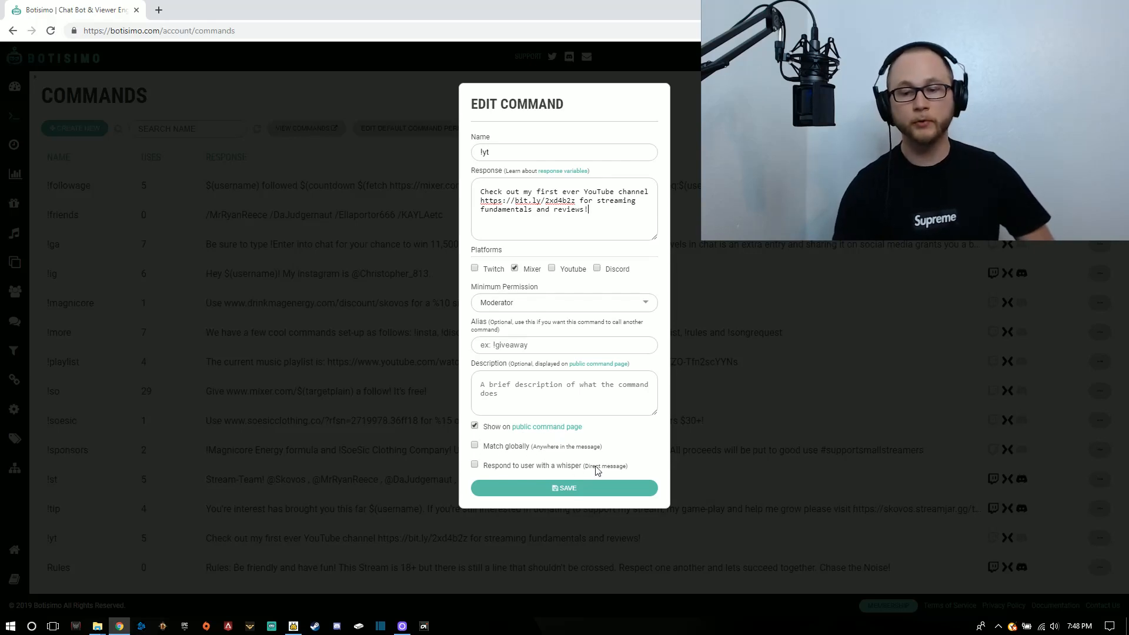
mouse_move(645, 463)
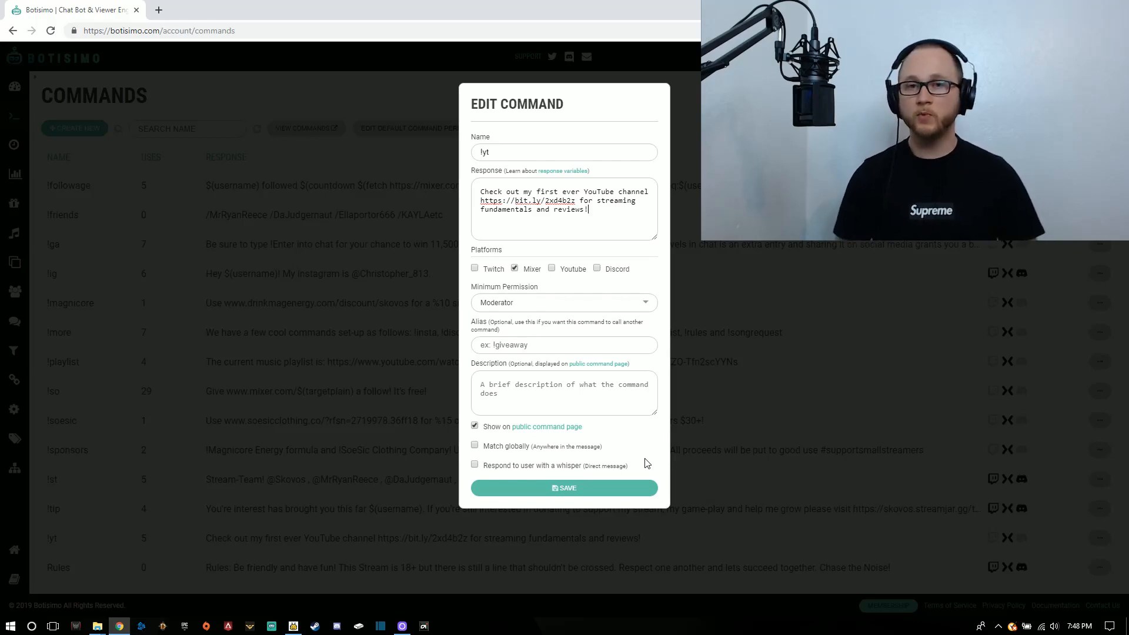
mouse_move(502, 470)
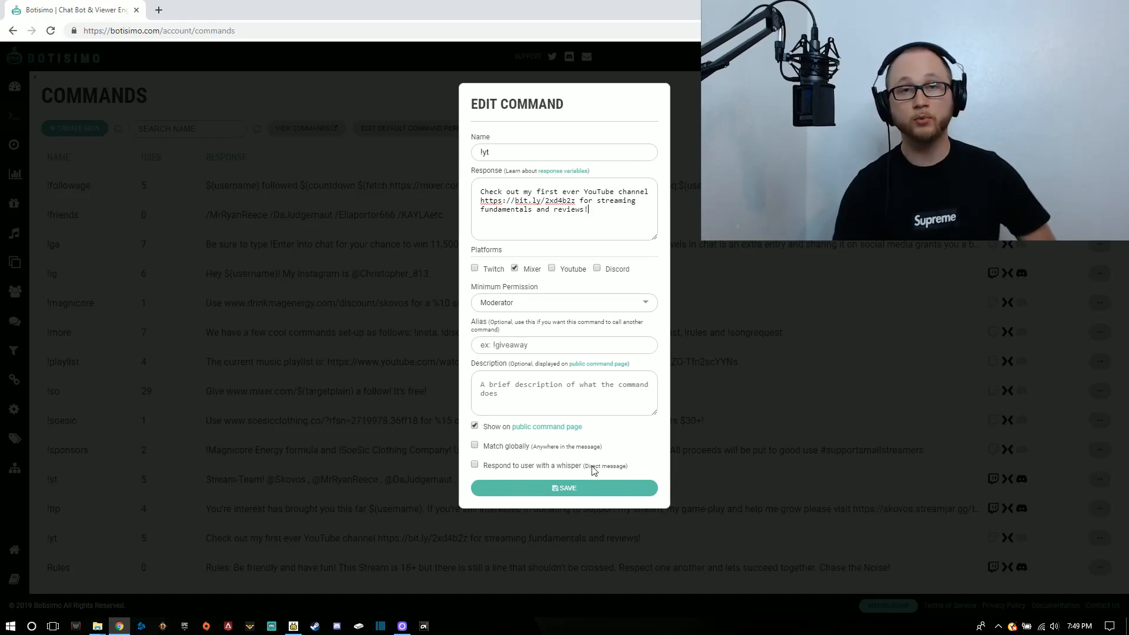
mouse_move(490, 454)
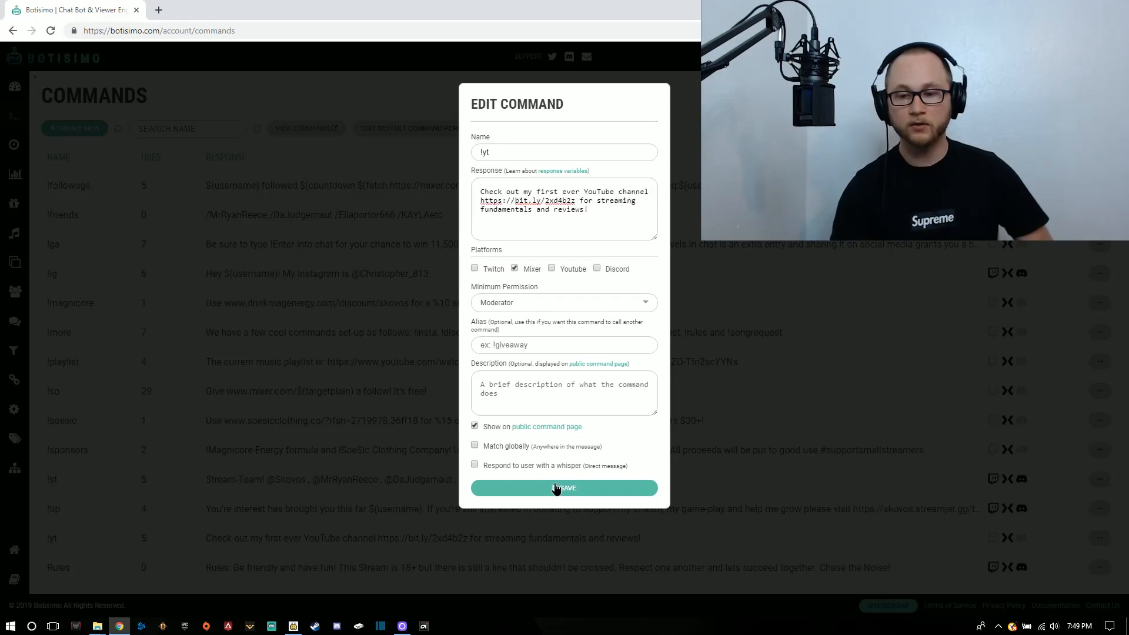
Save the !yt command after reviewing its whisper and match-globally options
click(563, 488)
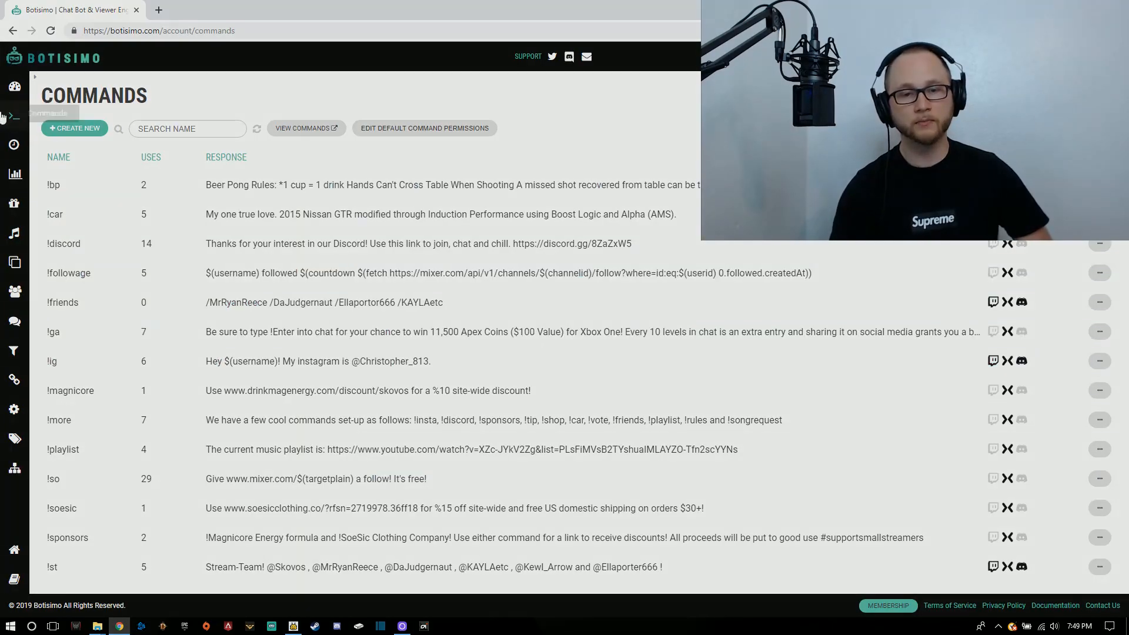
Go to the Timers page and bring up the Viewers timer's edit form
click(14, 144)
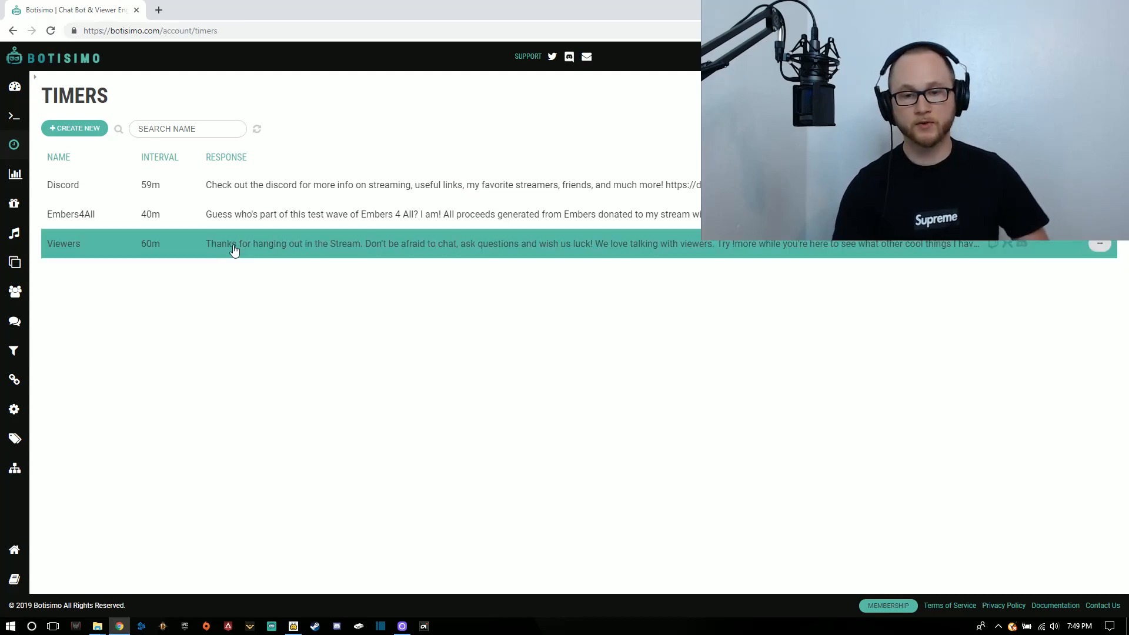
click(64, 244)
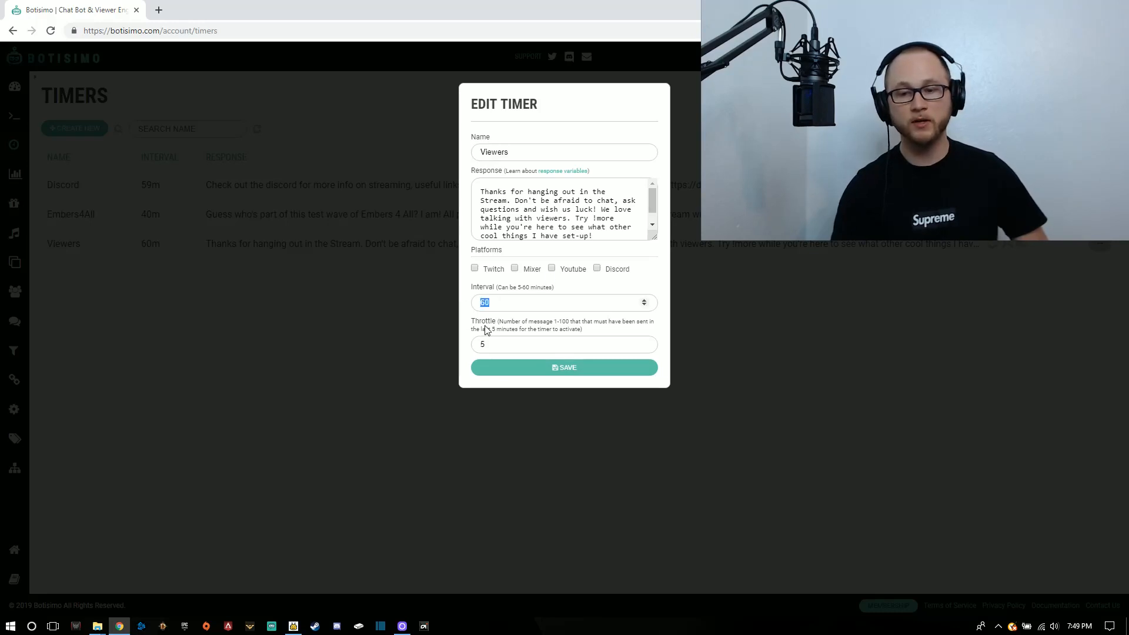
Review the Viewers timer's 60-minute interval and throttle of 5 without changing them
click(564, 343)
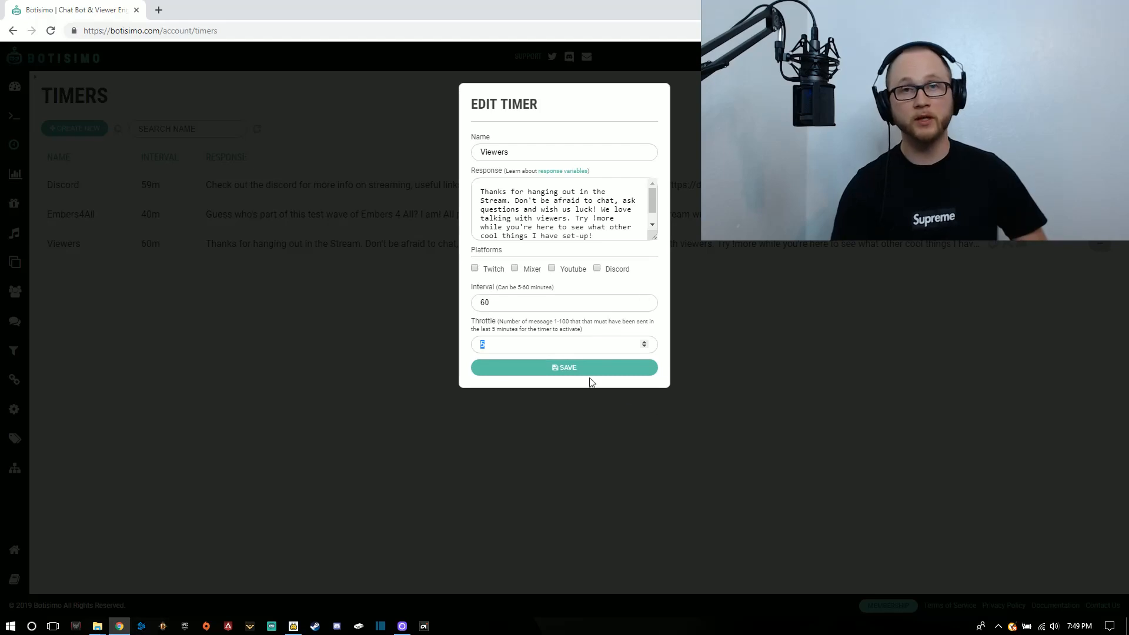
mouse_move(601, 321)
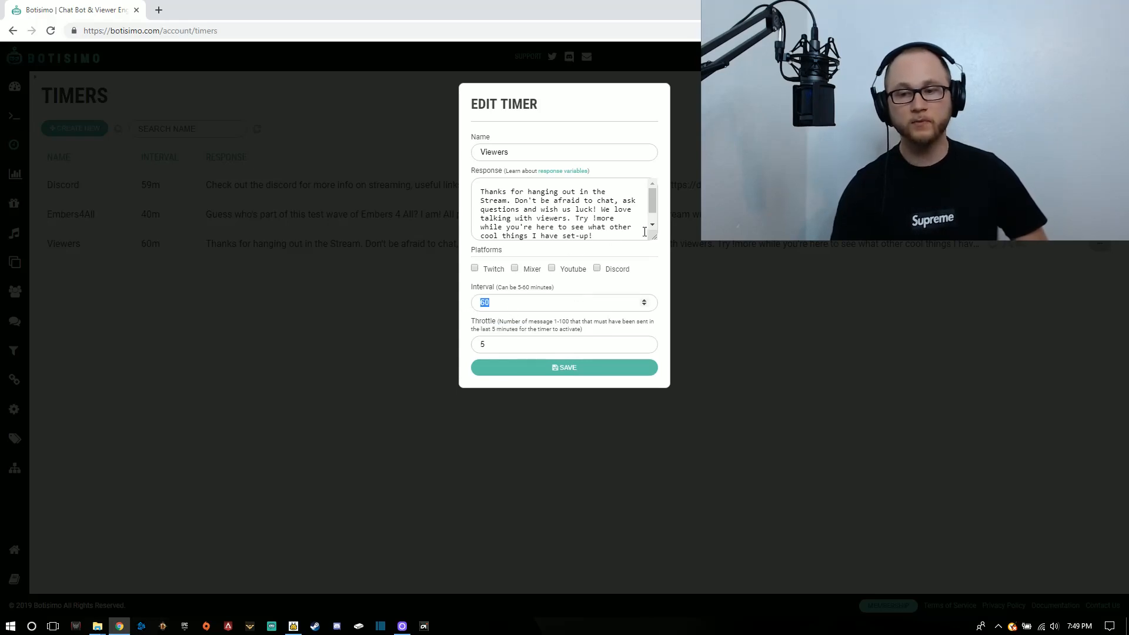
scroll(down, 3)
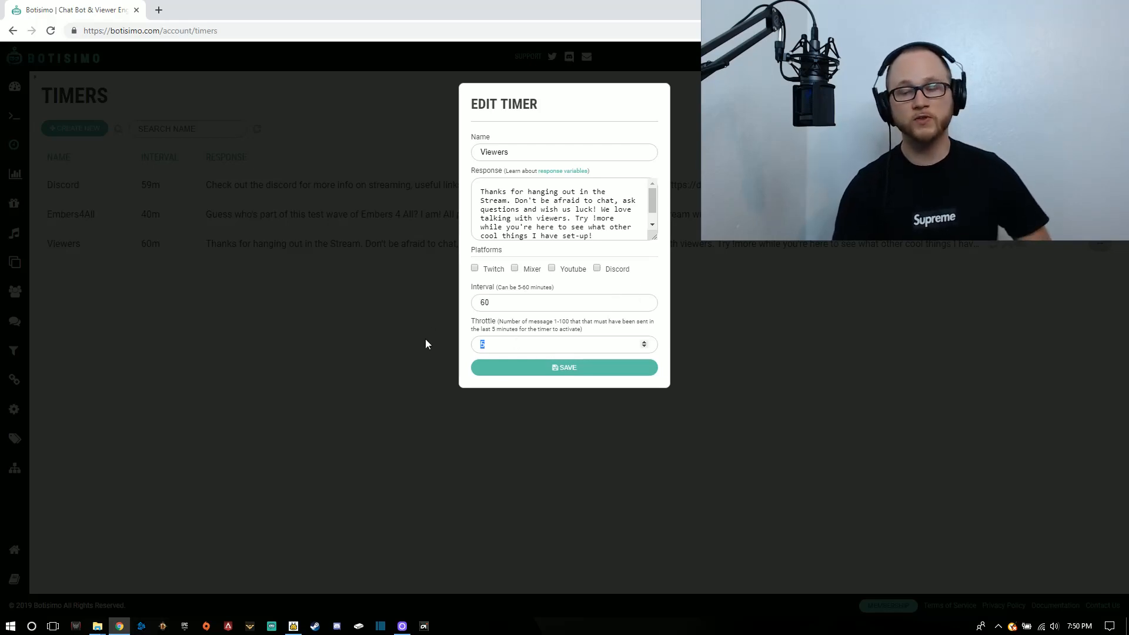
mouse_move(666, 170)
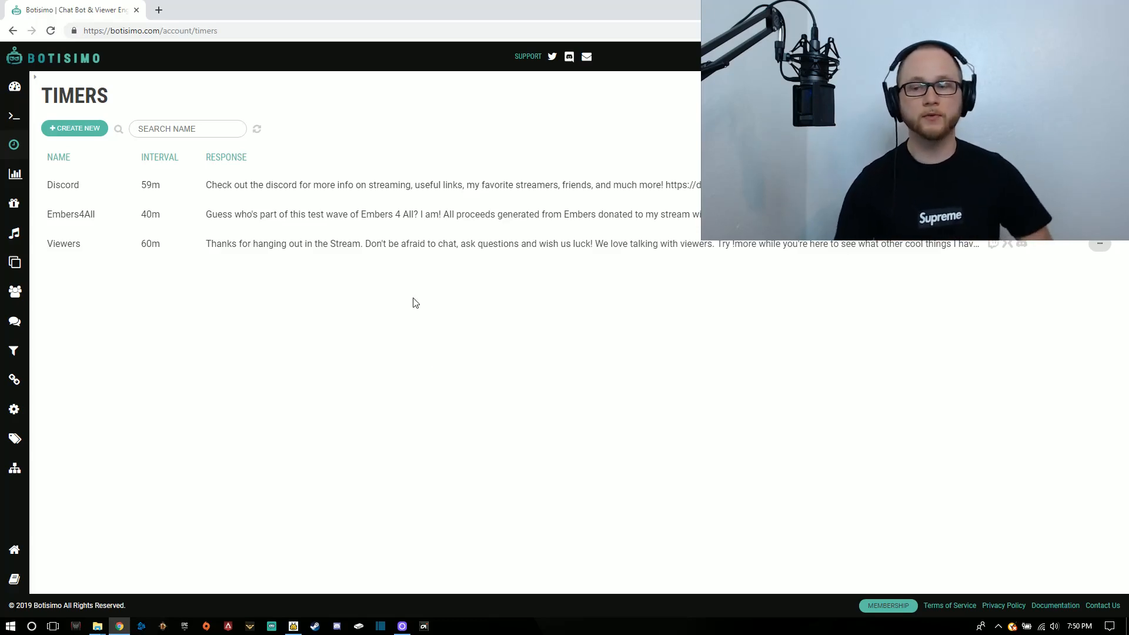
click(71, 214)
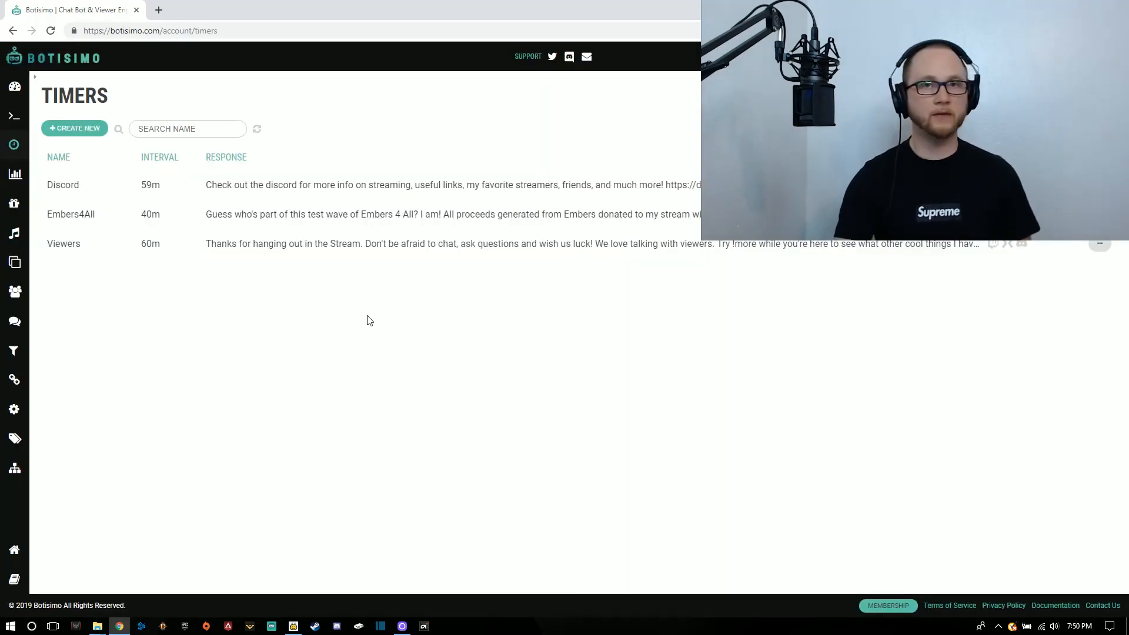
mouse_move(14, 291)
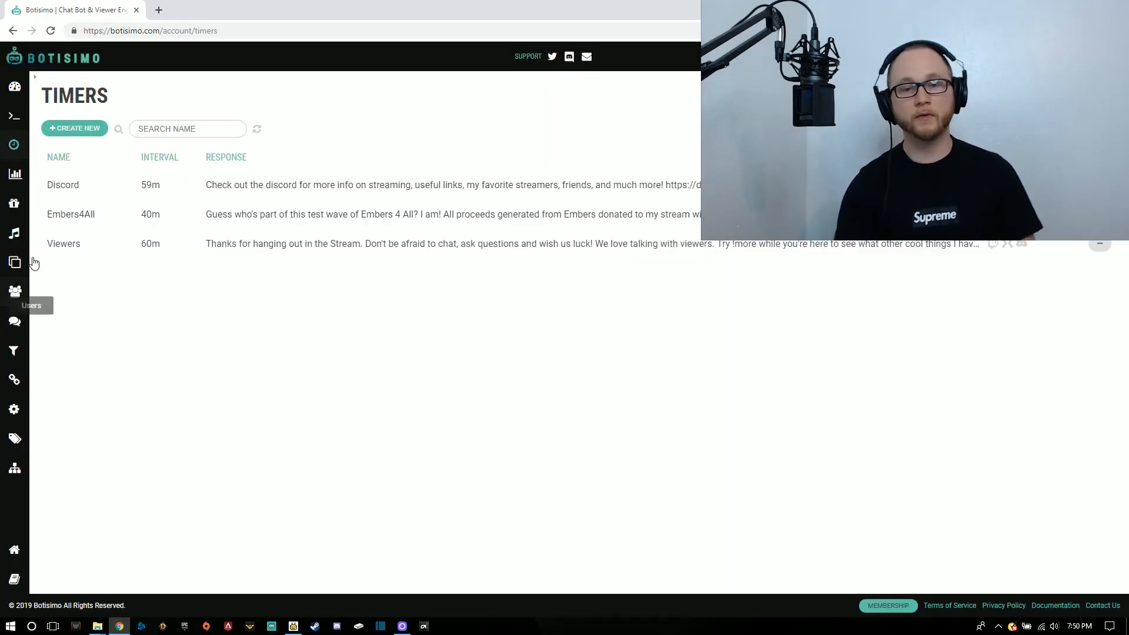
mouse_move(180, 358)
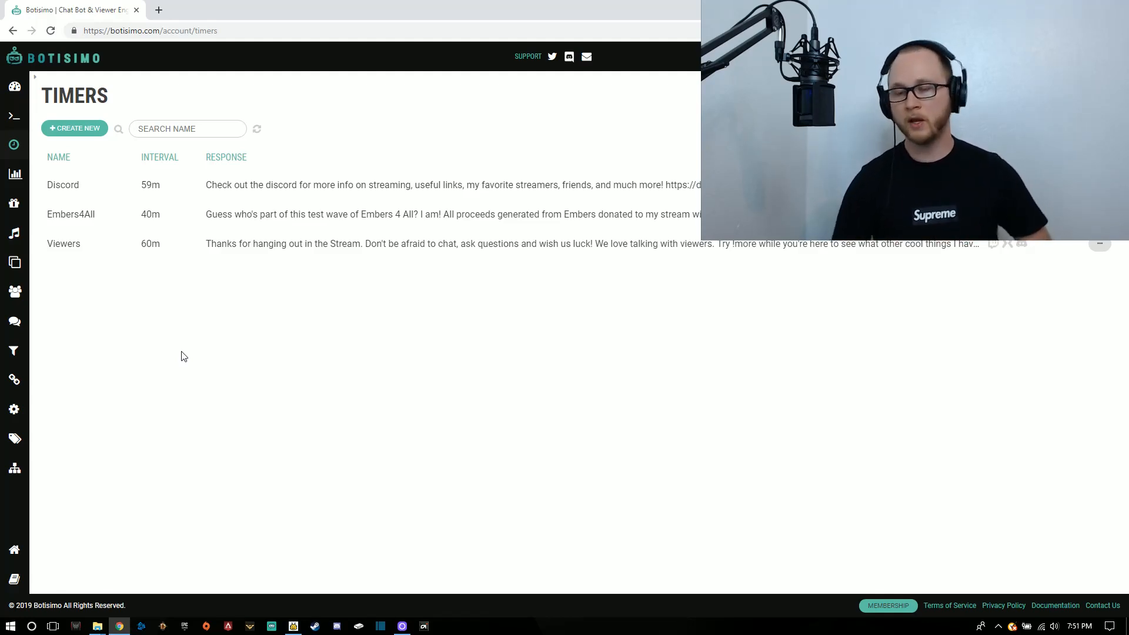
mouse_move(253, 324)
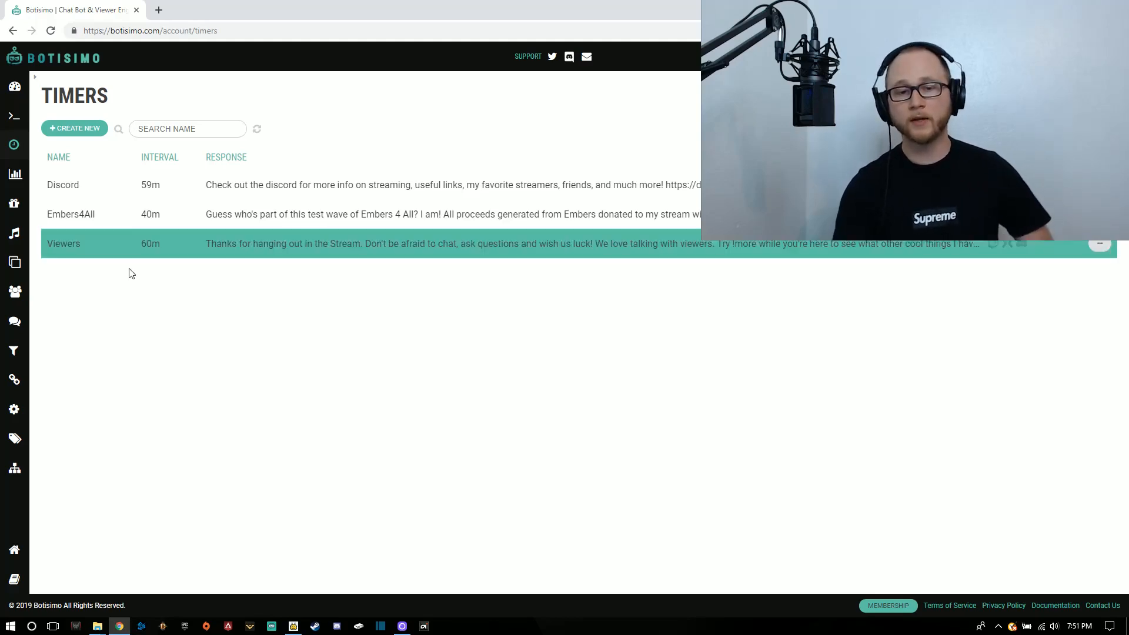
mouse_move(14, 174)
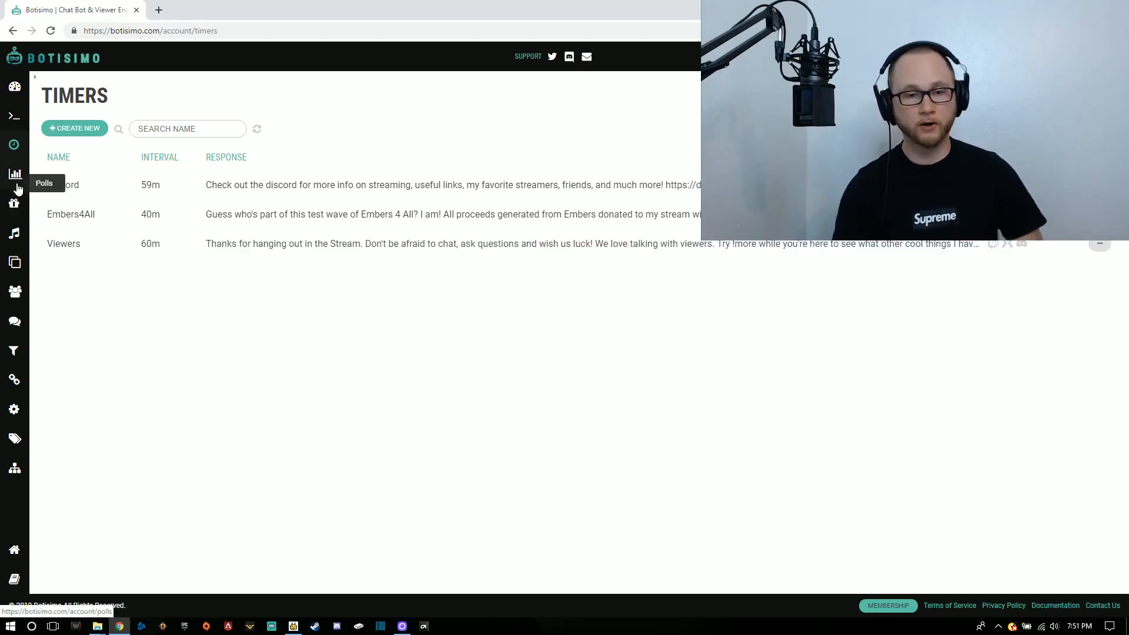
Open the Polls page and preview the favorite Legend poll's public page in a new tab
click(14, 174)
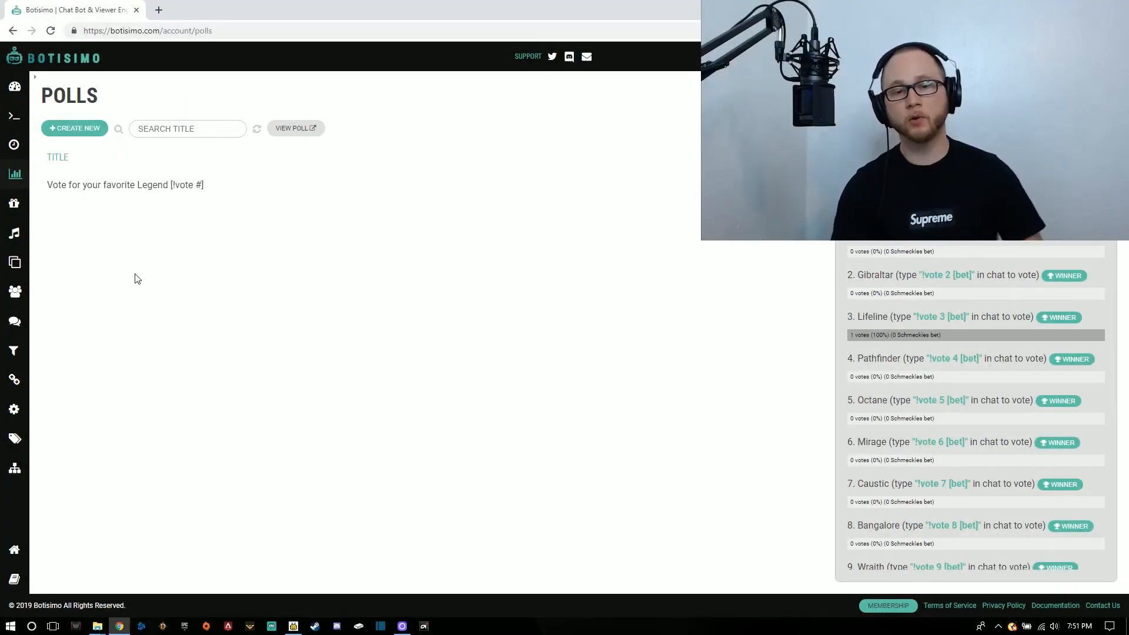
mouse_move(374, 167)
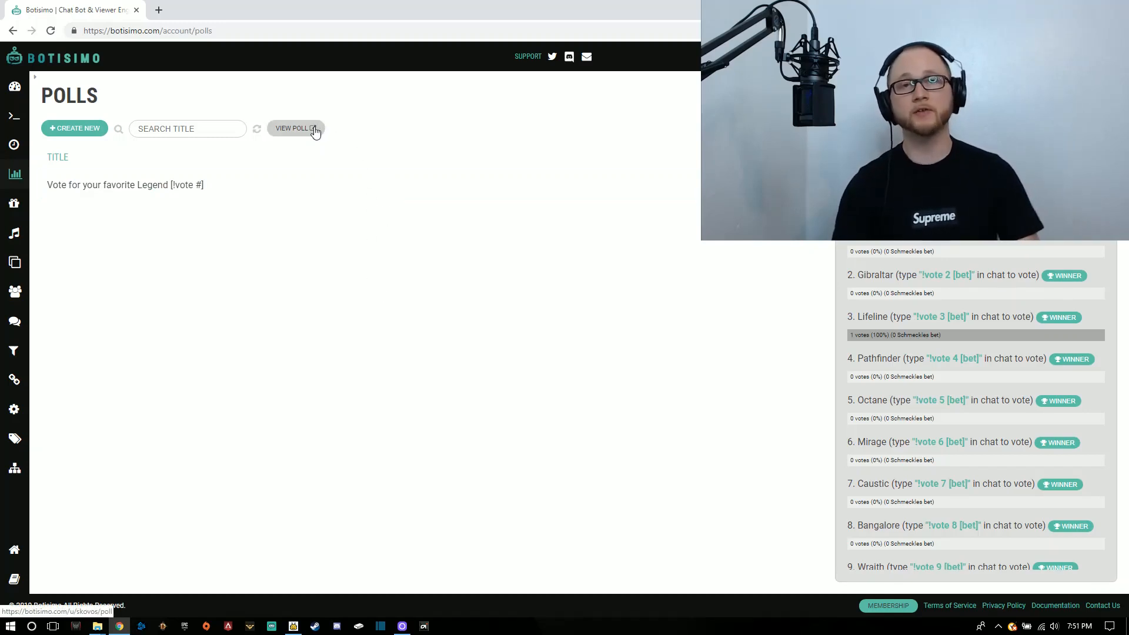
mouse_move(285, 121)
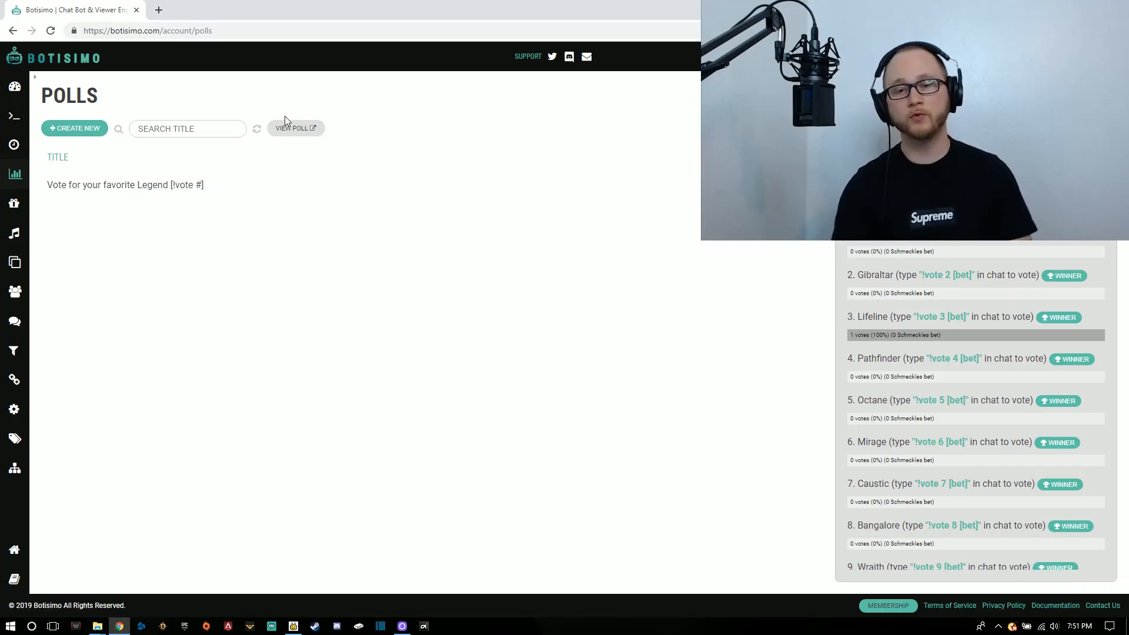
click(294, 128)
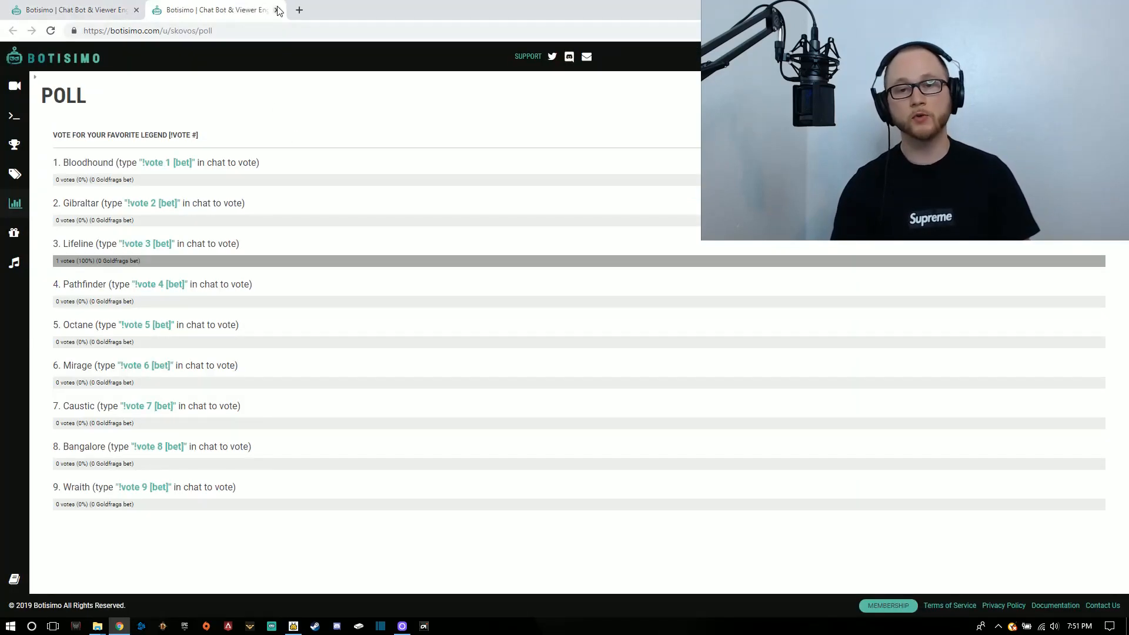
click(278, 9)
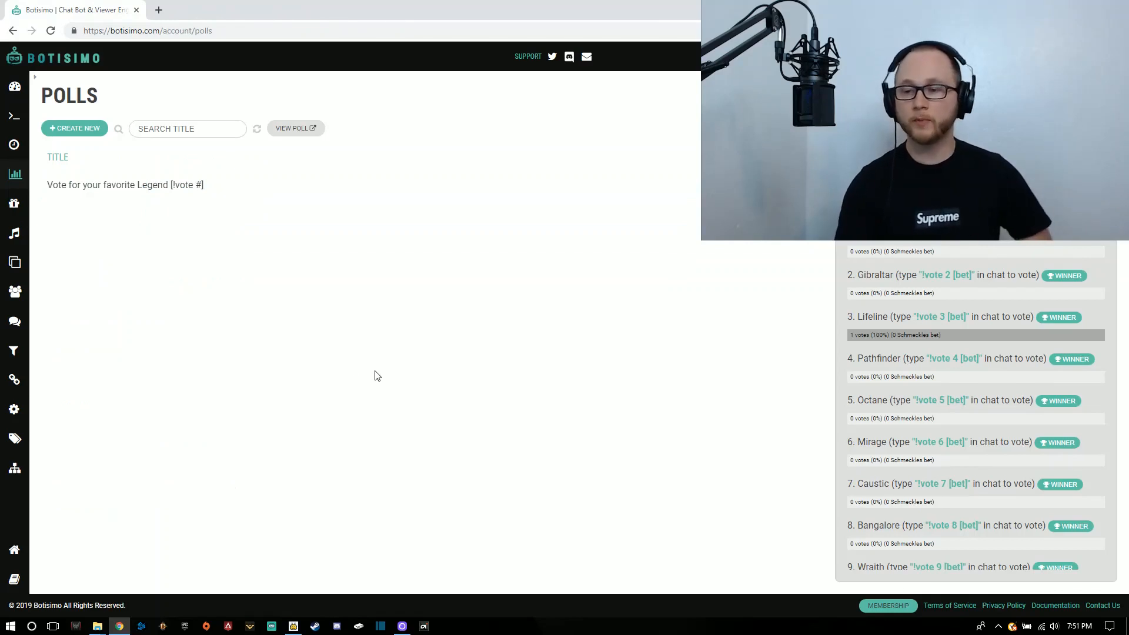
mouse_move(248, 324)
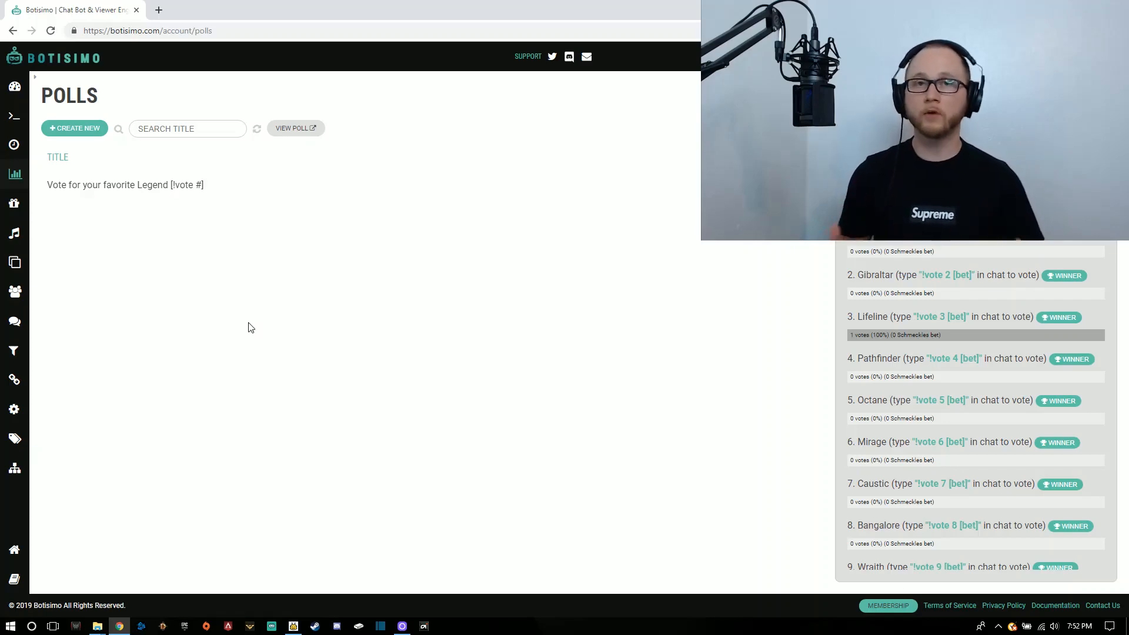
Open the Giveaways page to view the 11,500 Apex Coin Code giveaway's 21 entrants
click(14, 202)
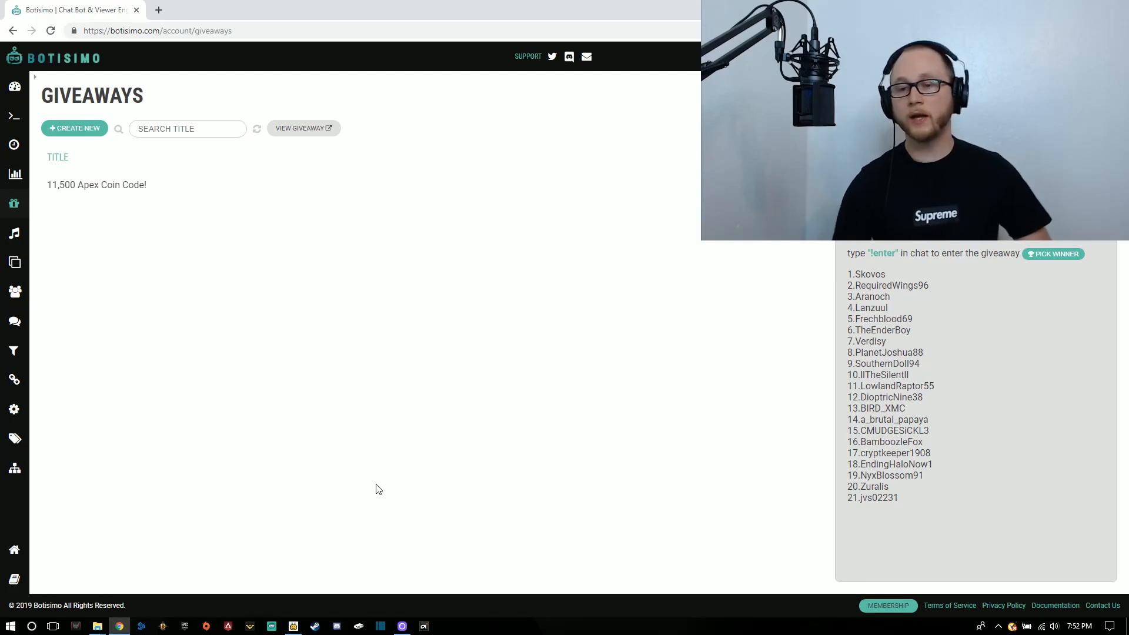
mouse_move(97, 243)
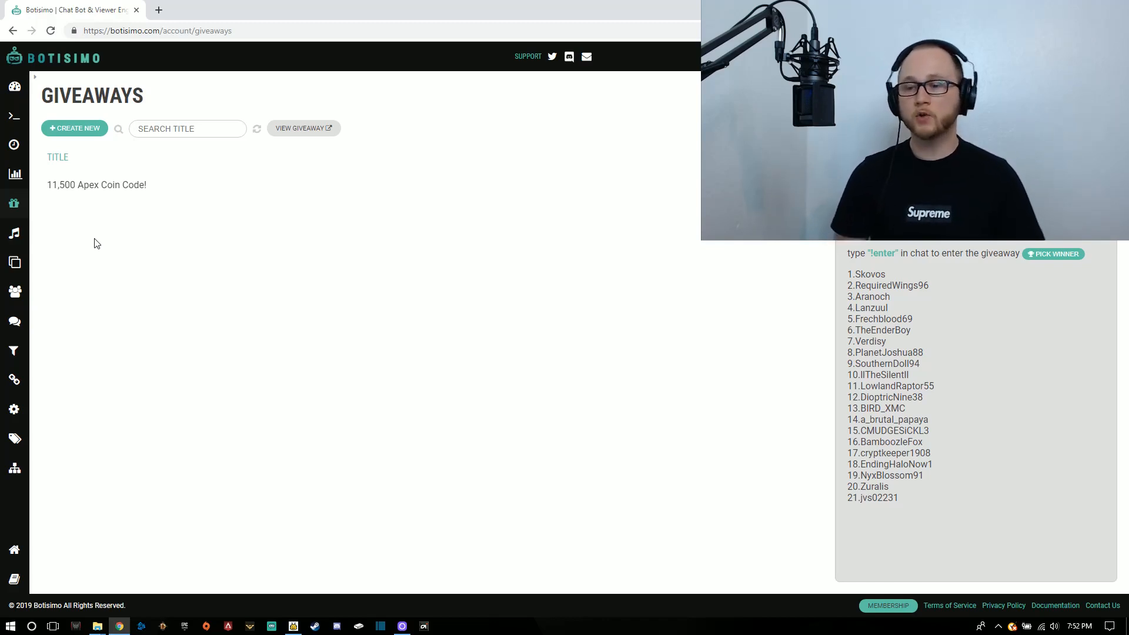
mouse_move(106, 243)
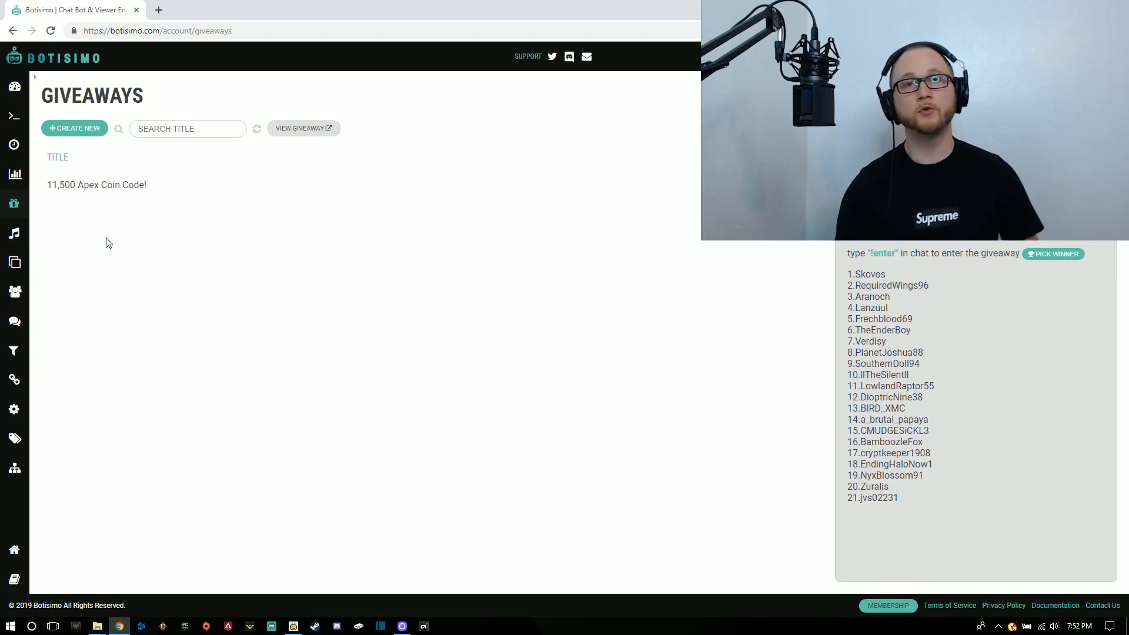
mouse_move(556, 318)
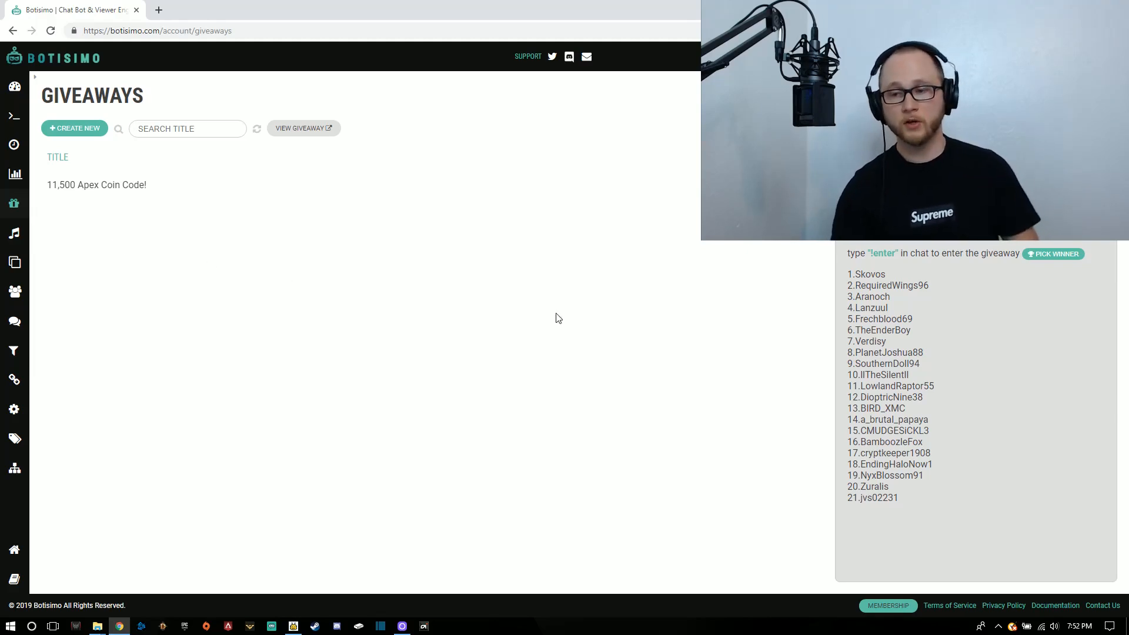
mouse_move(715, 367)
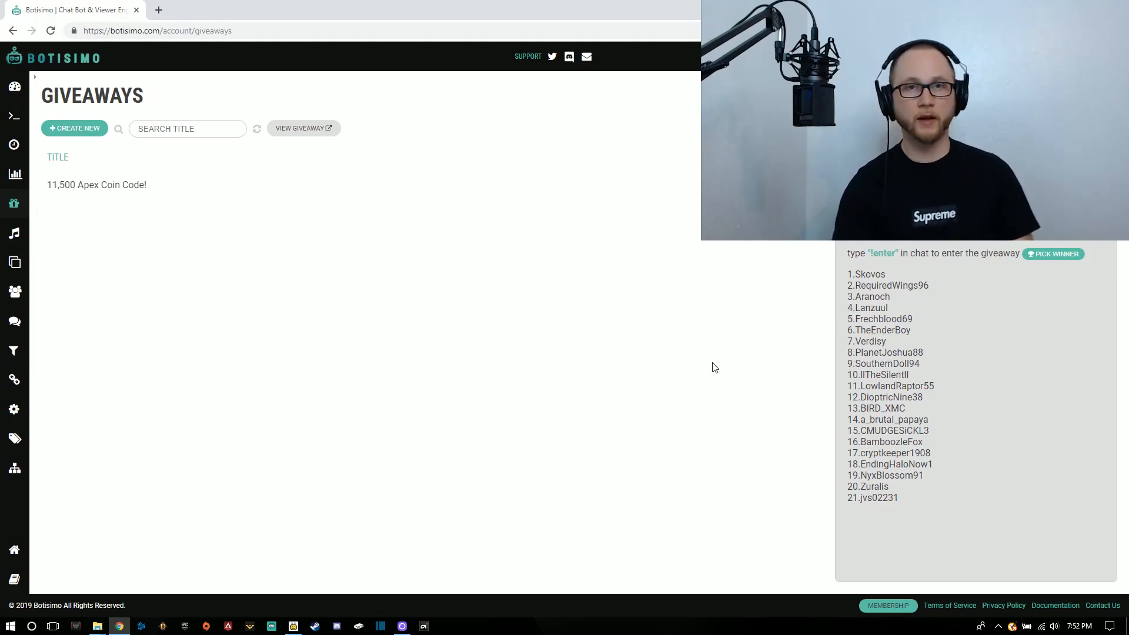
mouse_move(943, 515)
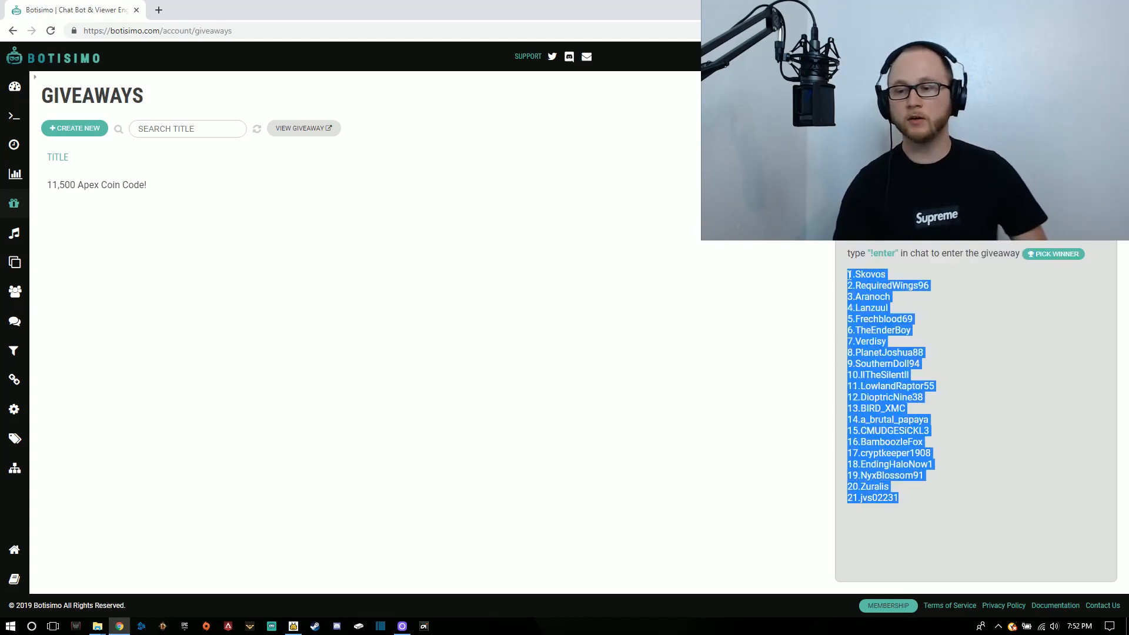
click(698, 340)
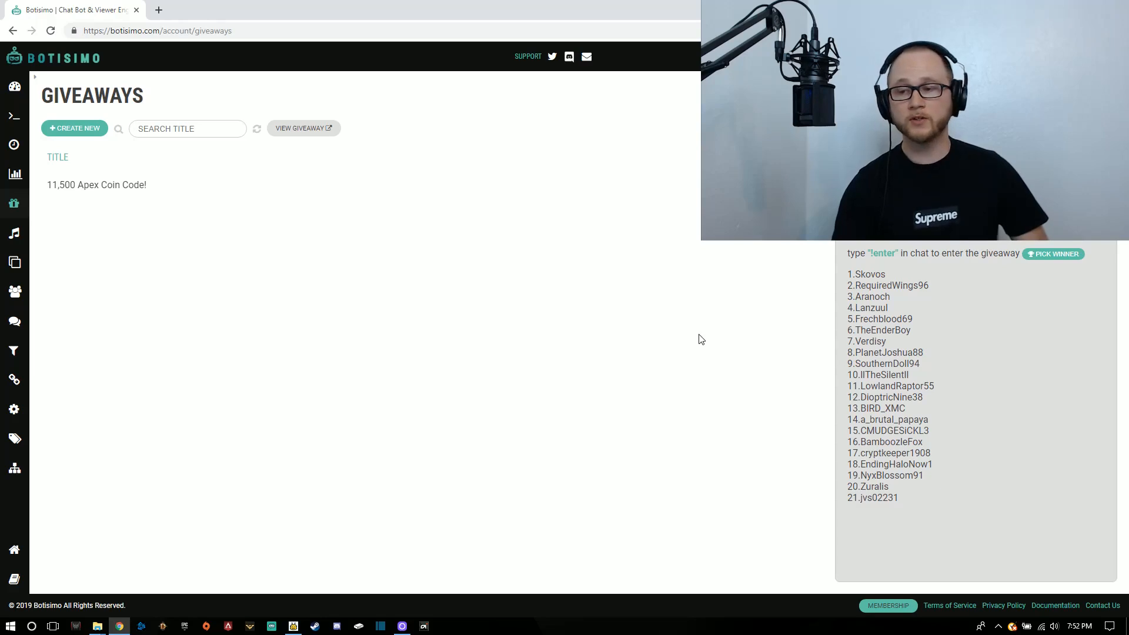
mouse_move(697, 324)
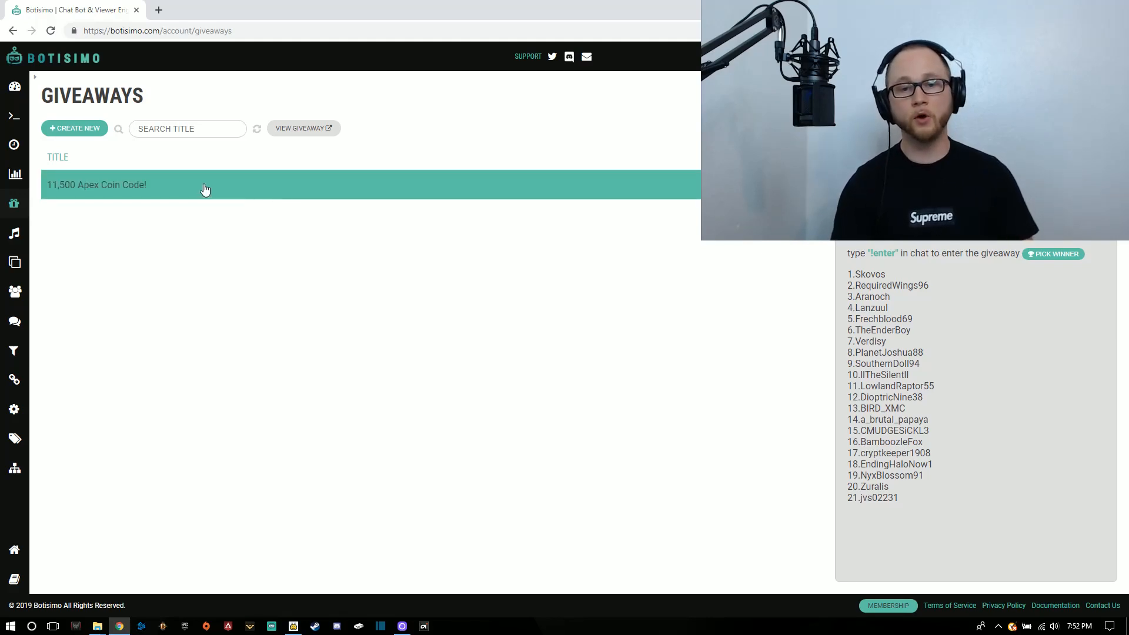
mouse_move(262, 299)
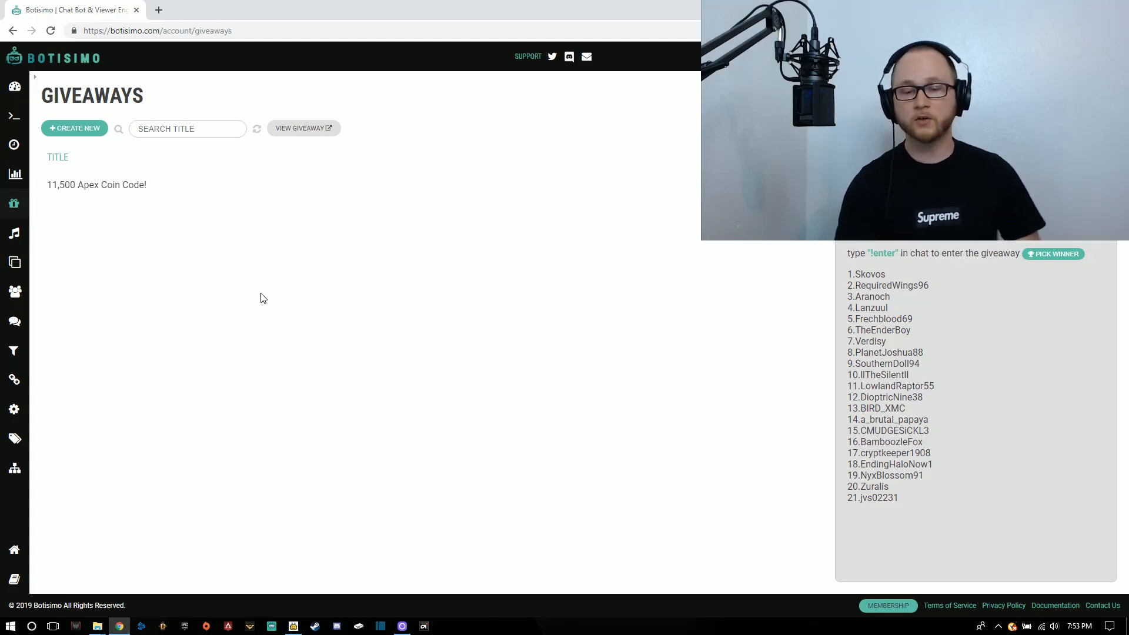
mouse_move(675, 269)
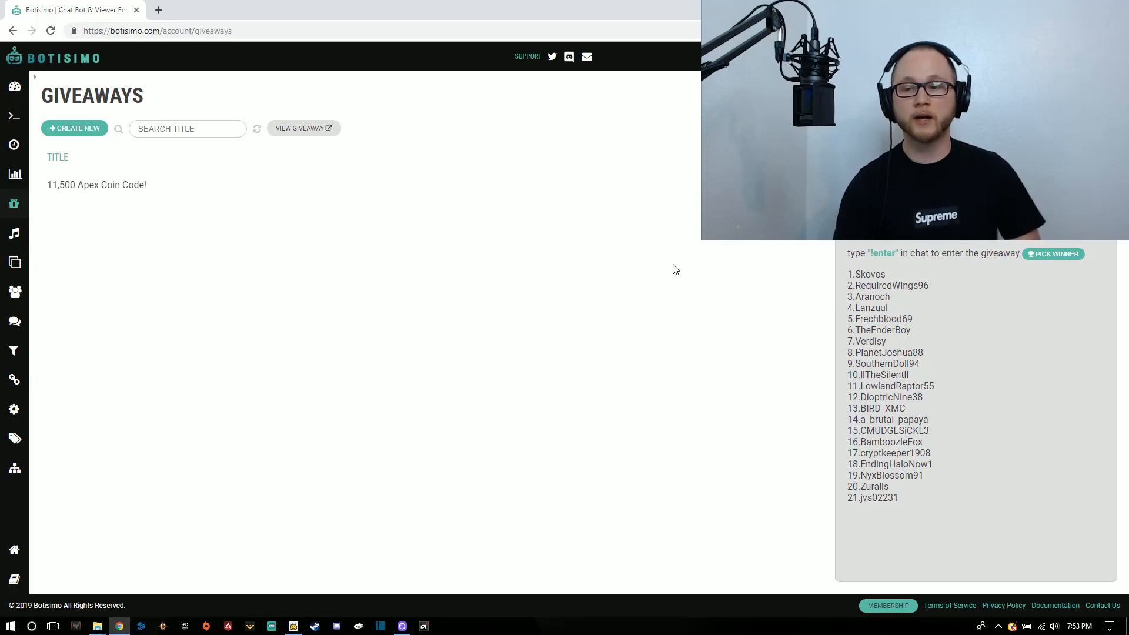
mouse_move(395, 279)
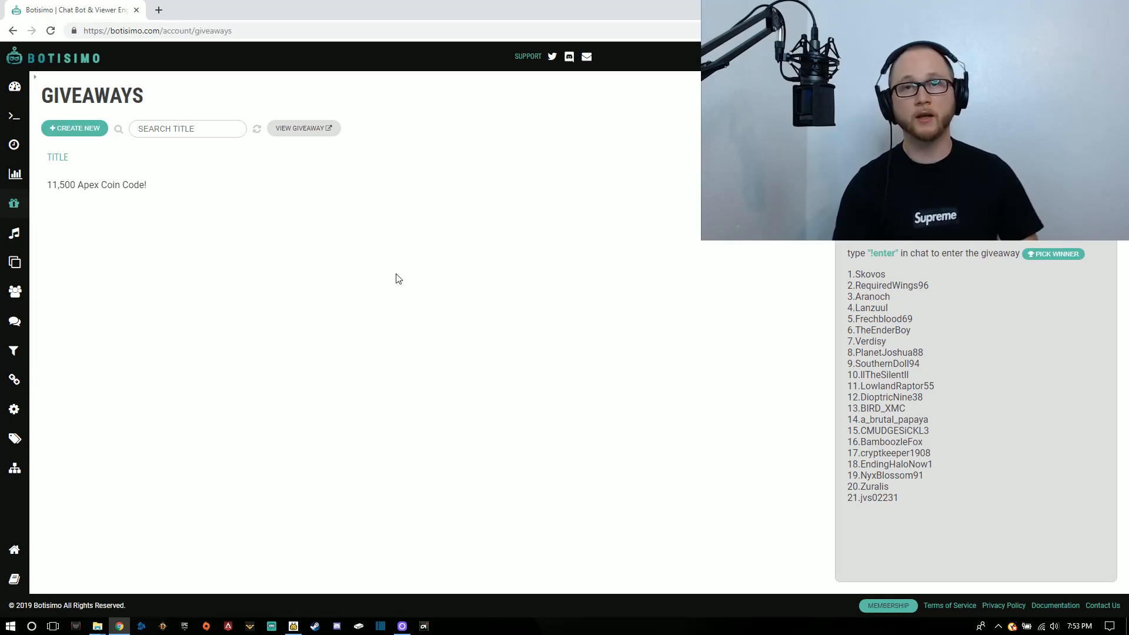
mouse_move(536, 327)
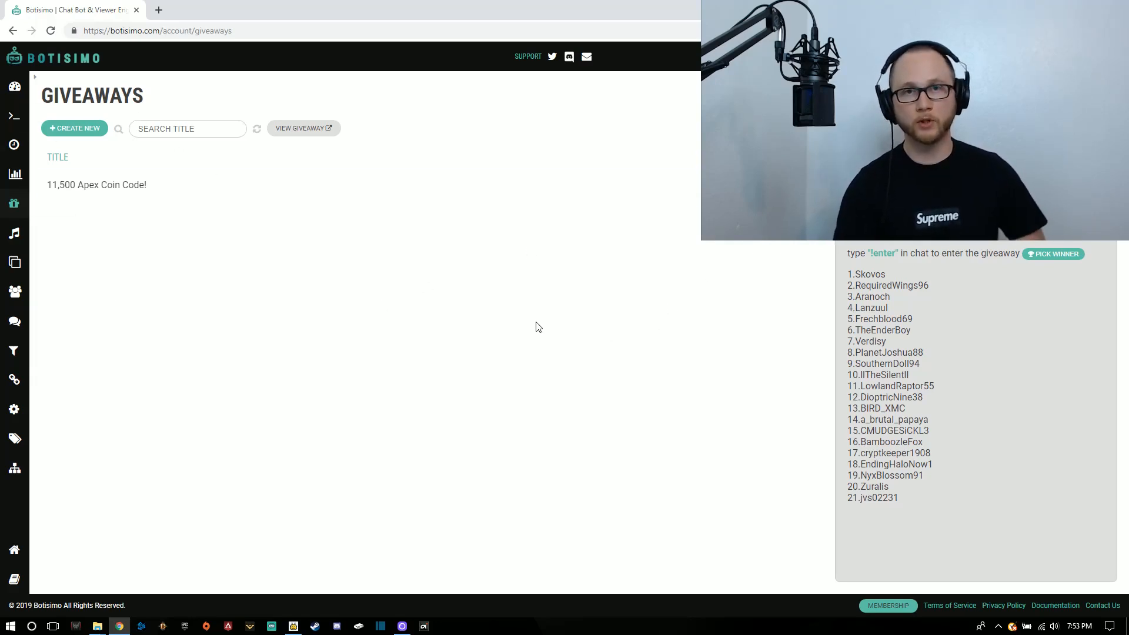
mouse_move(533, 357)
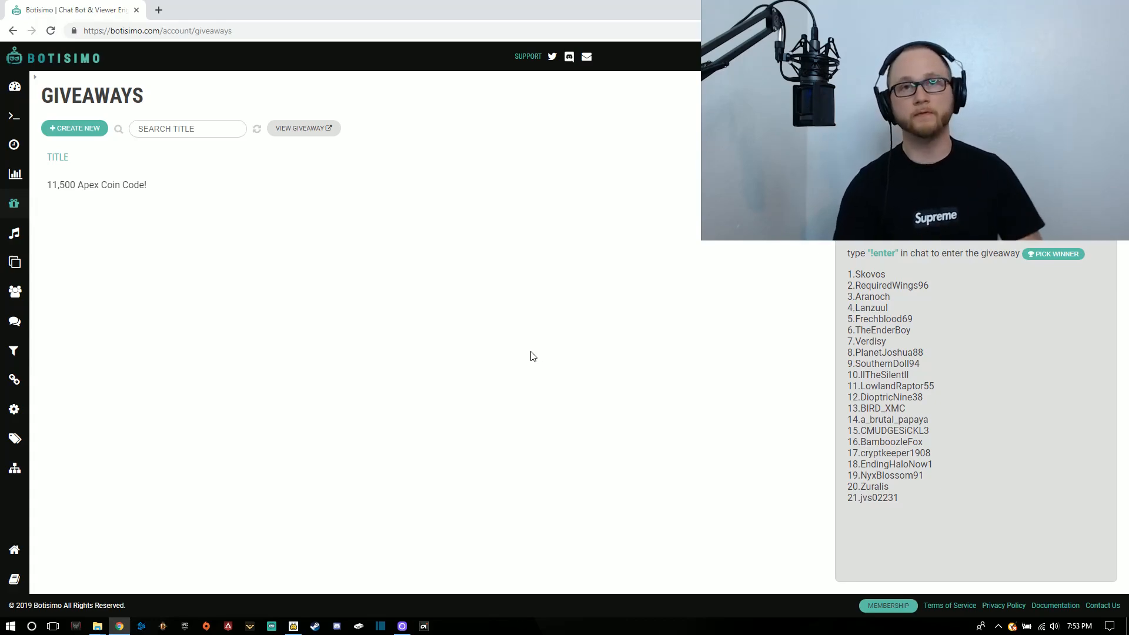
Open the Music Player from the sidebar and scroll through the queued song requests
click(14, 233)
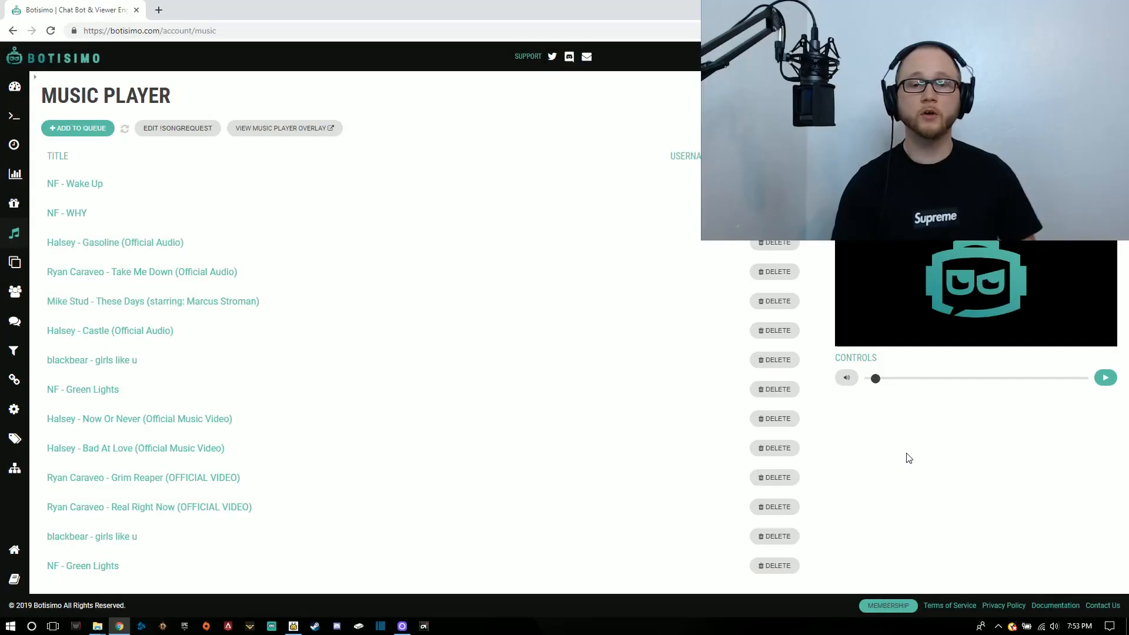
mouse_move(273, 96)
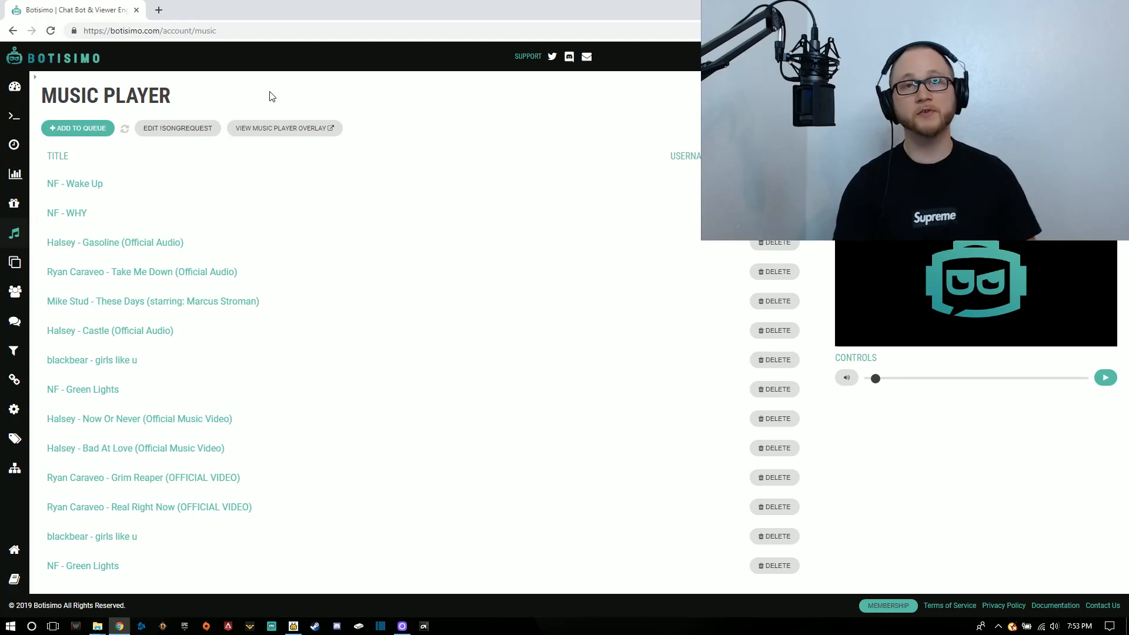
mouse_move(280, 99)
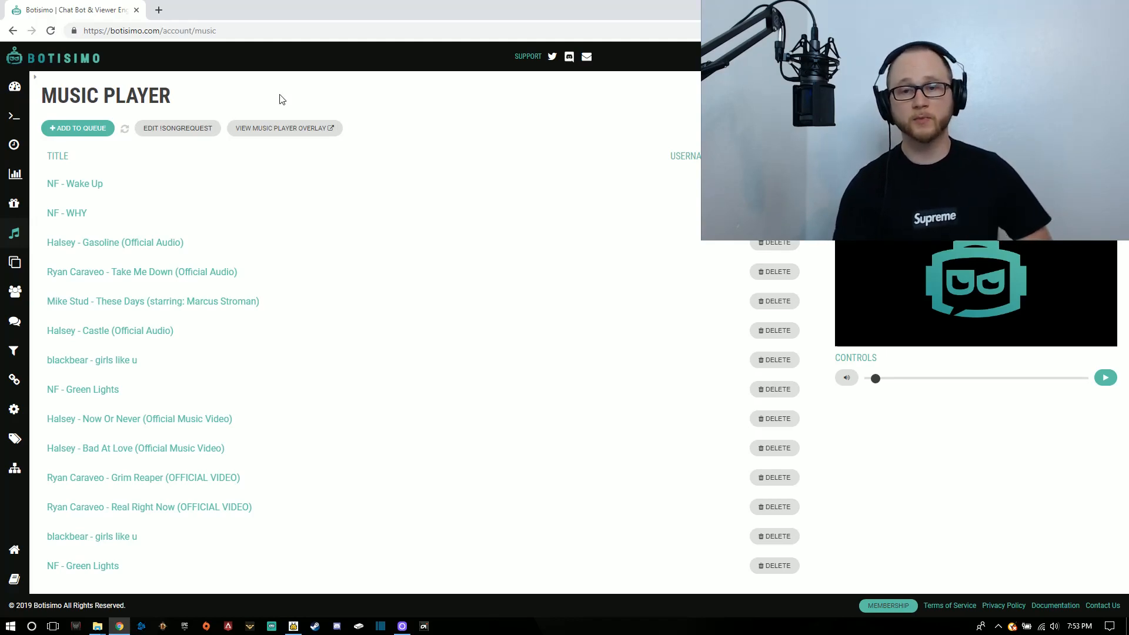
mouse_move(75, 137)
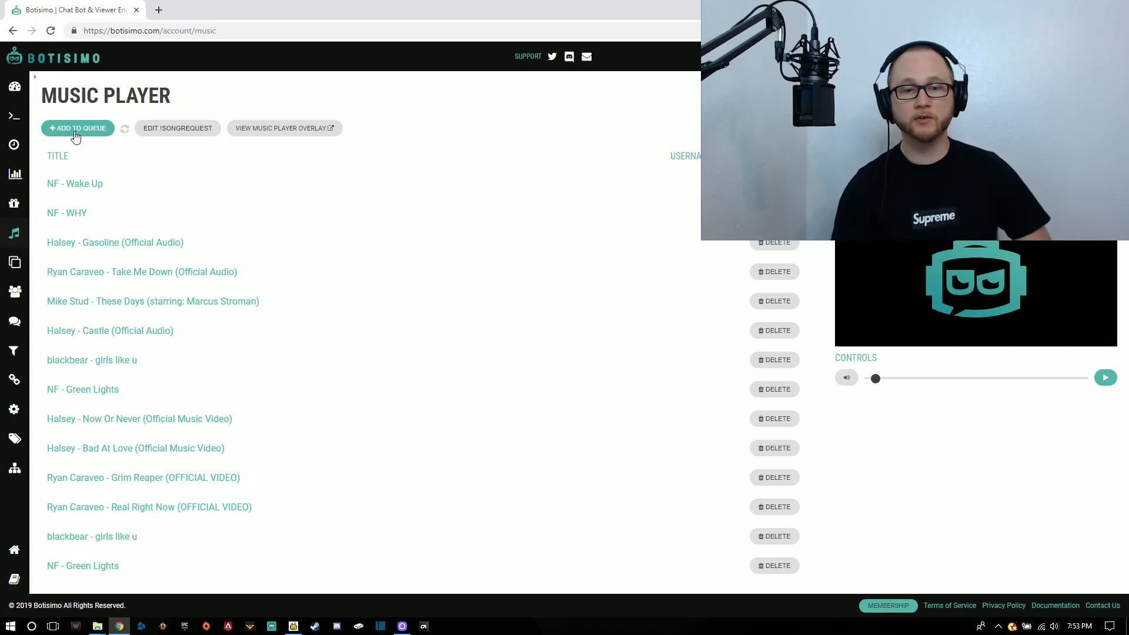
mouse_move(375, 113)
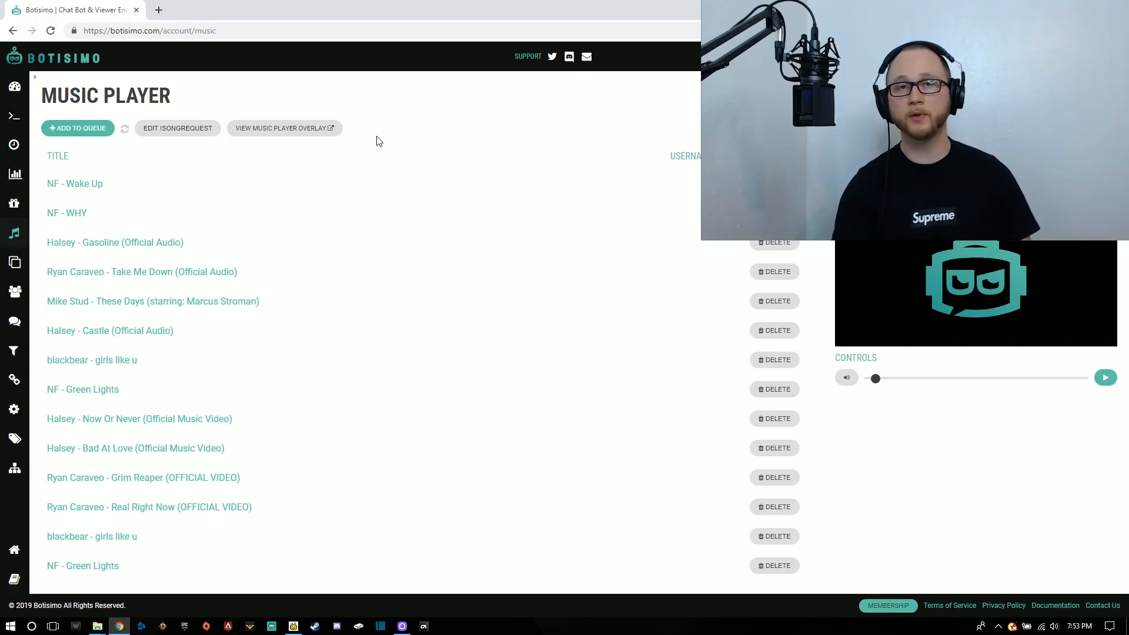
mouse_move(68, 134)
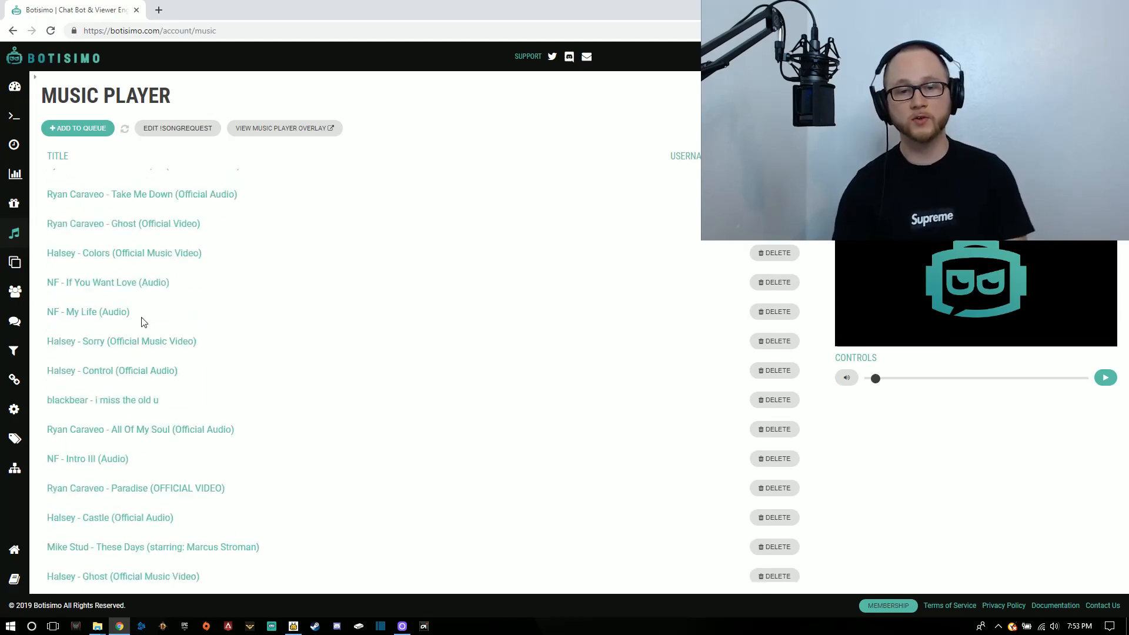
click(124, 127)
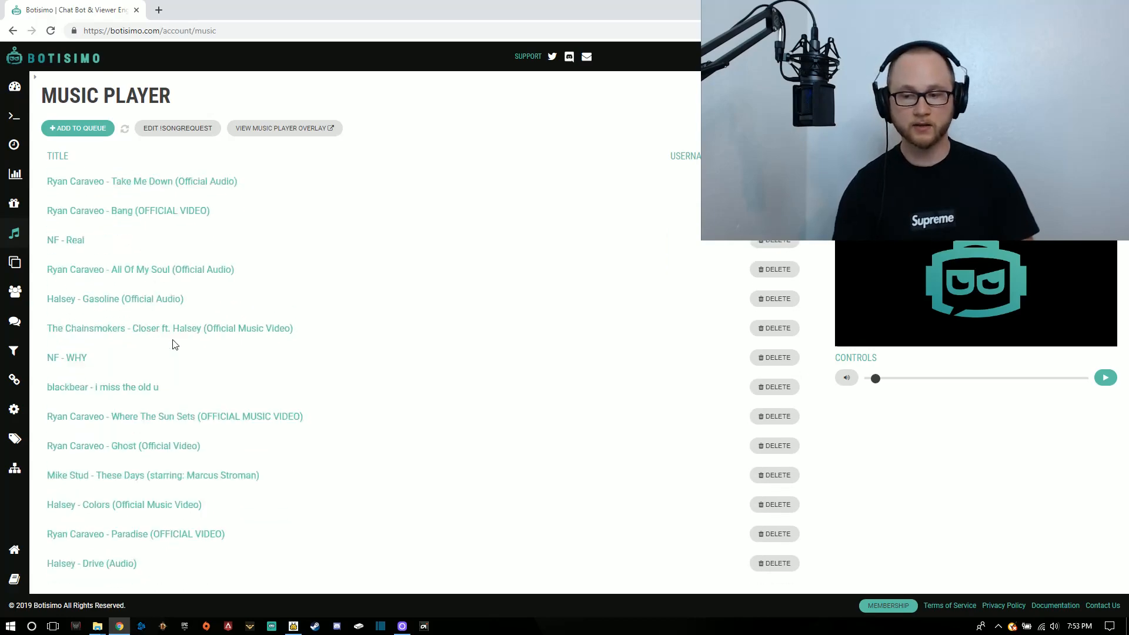
scroll(down, 3)
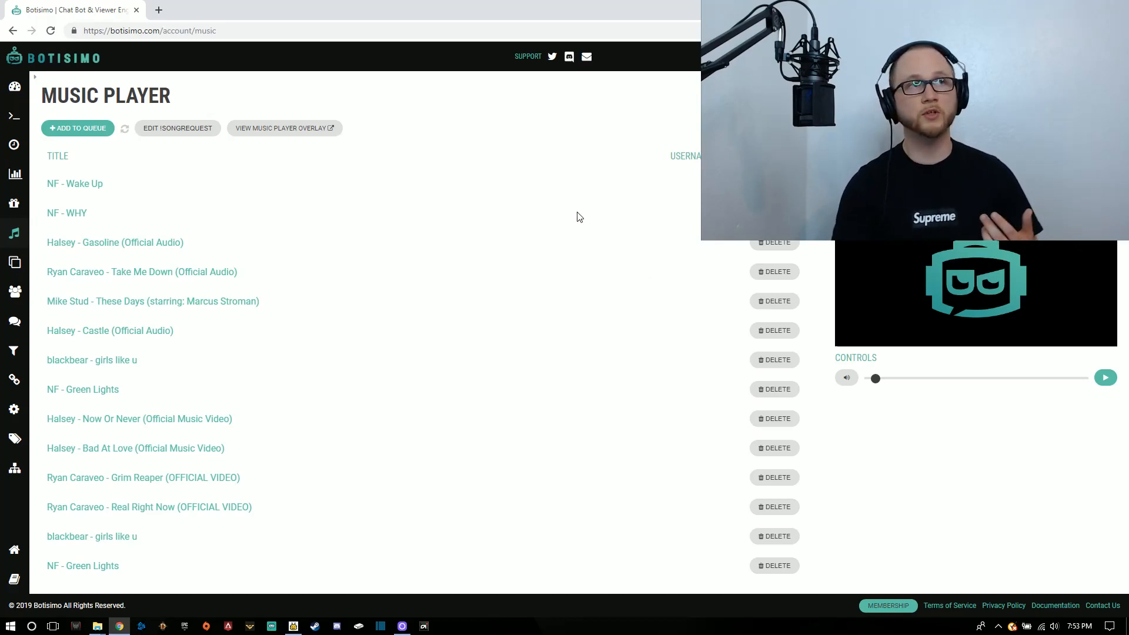
mouse_move(634, 103)
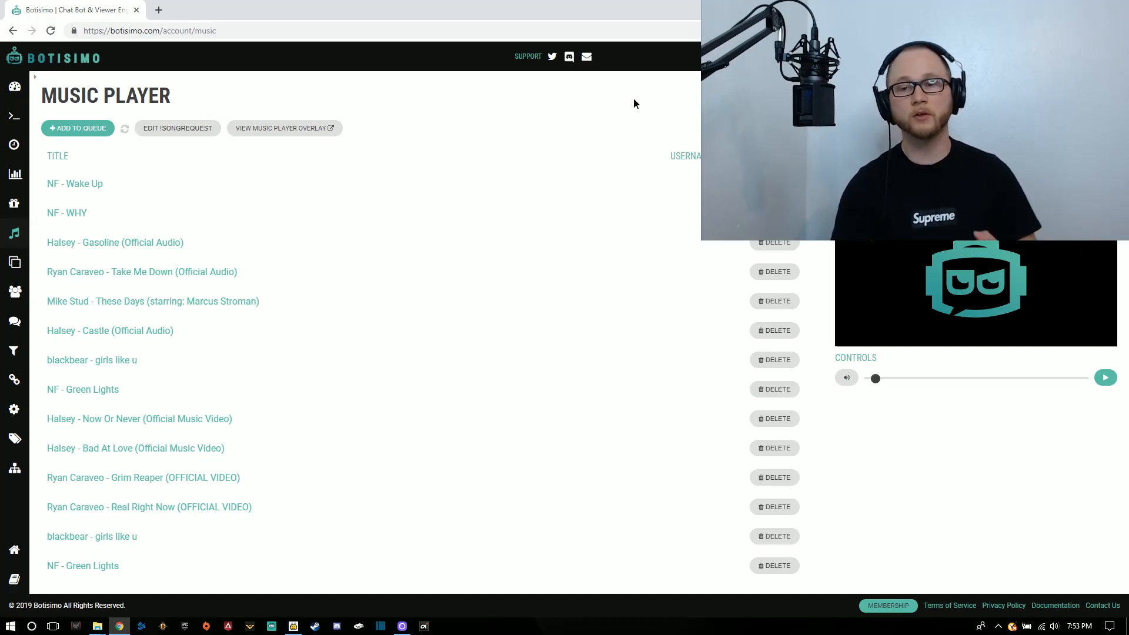
mouse_move(641, 122)
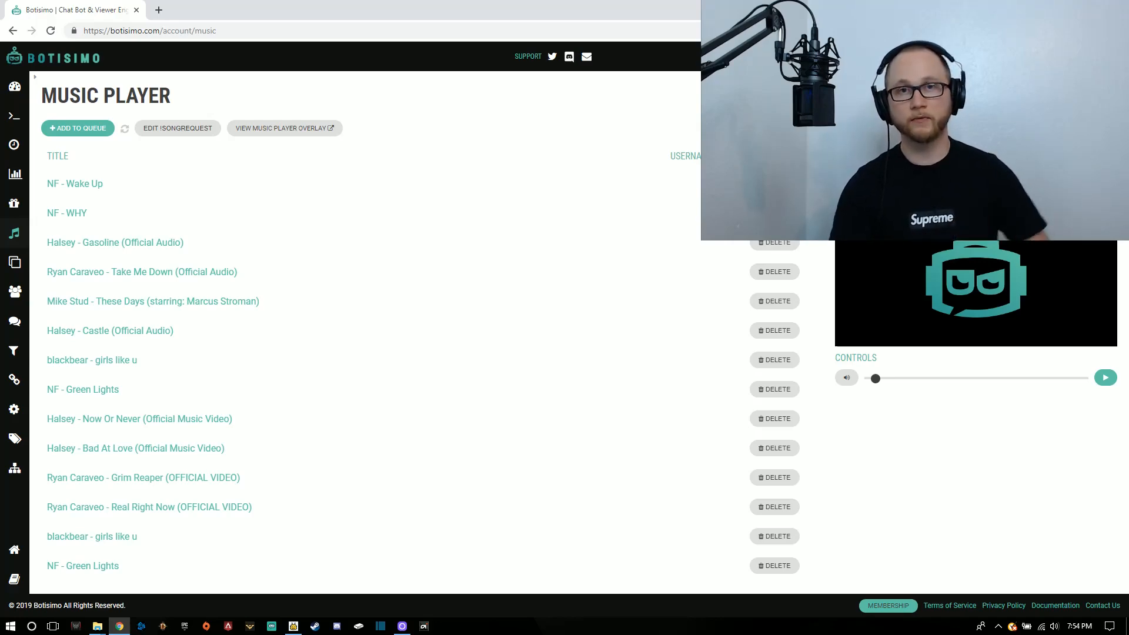
Open the Users page listing viewers with their levels, platforms and stats
click(14, 292)
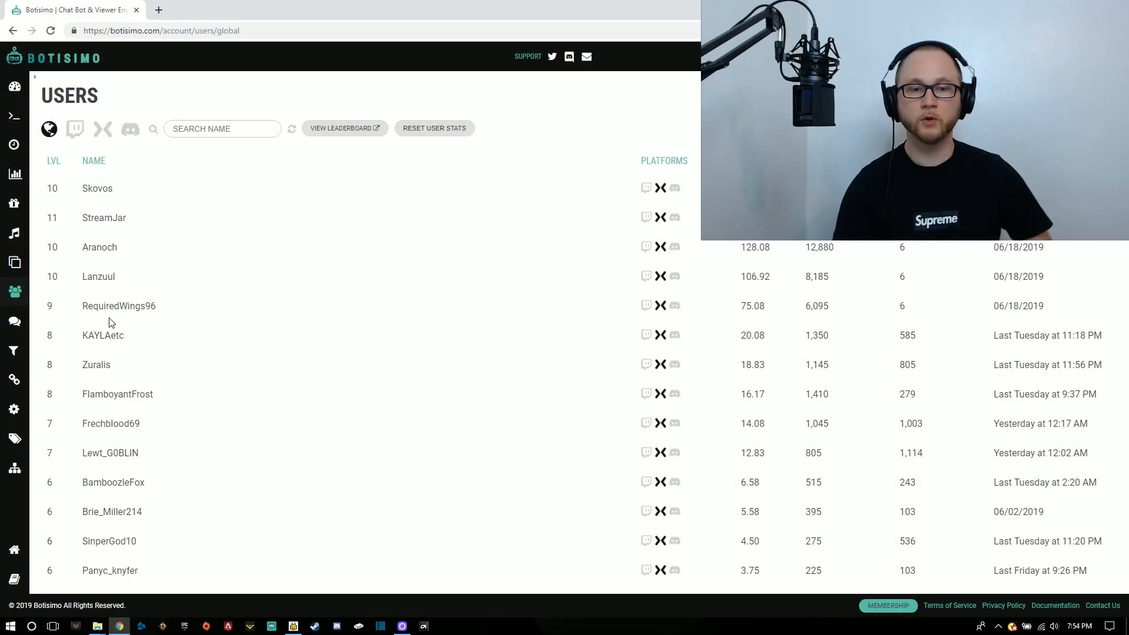
mouse_move(15, 292)
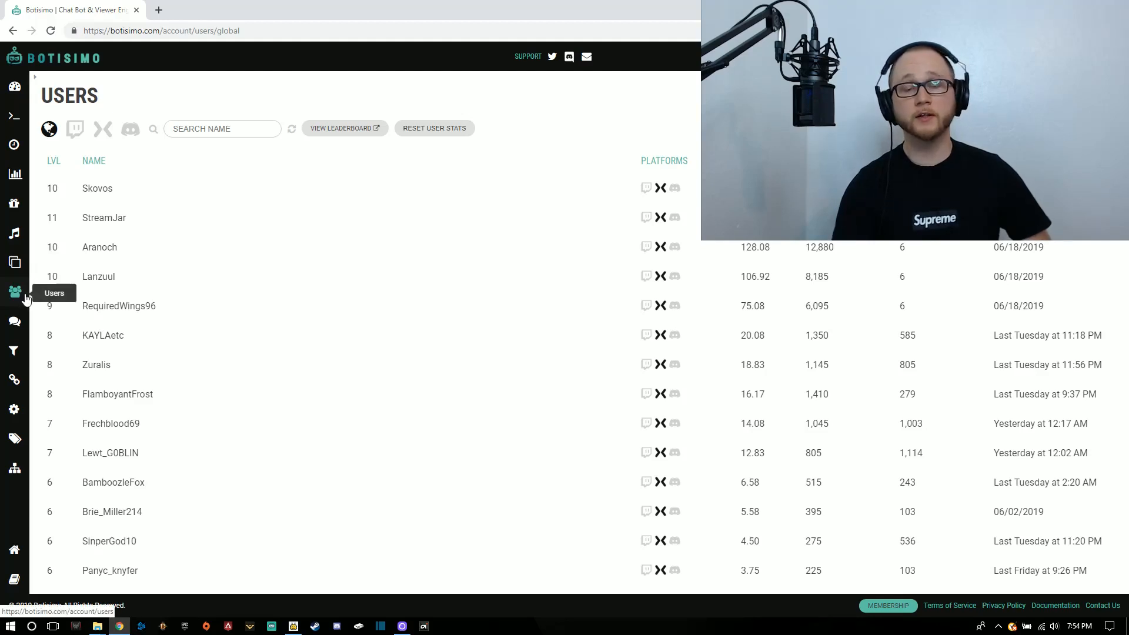
mouse_move(119, 247)
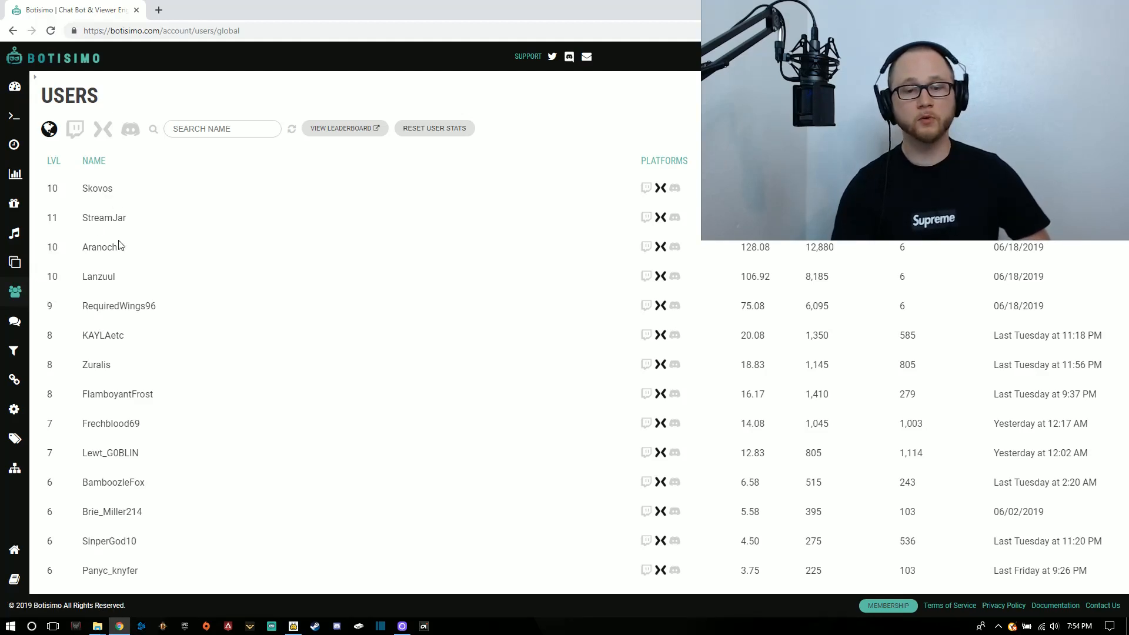
mouse_move(252, 474)
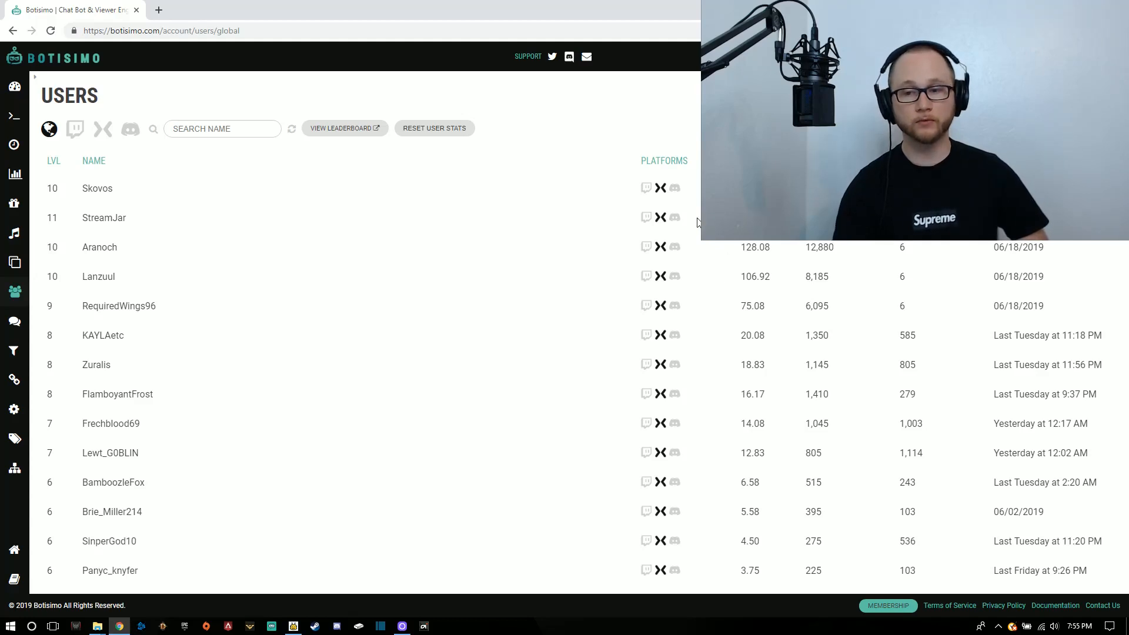
mouse_move(663, 170)
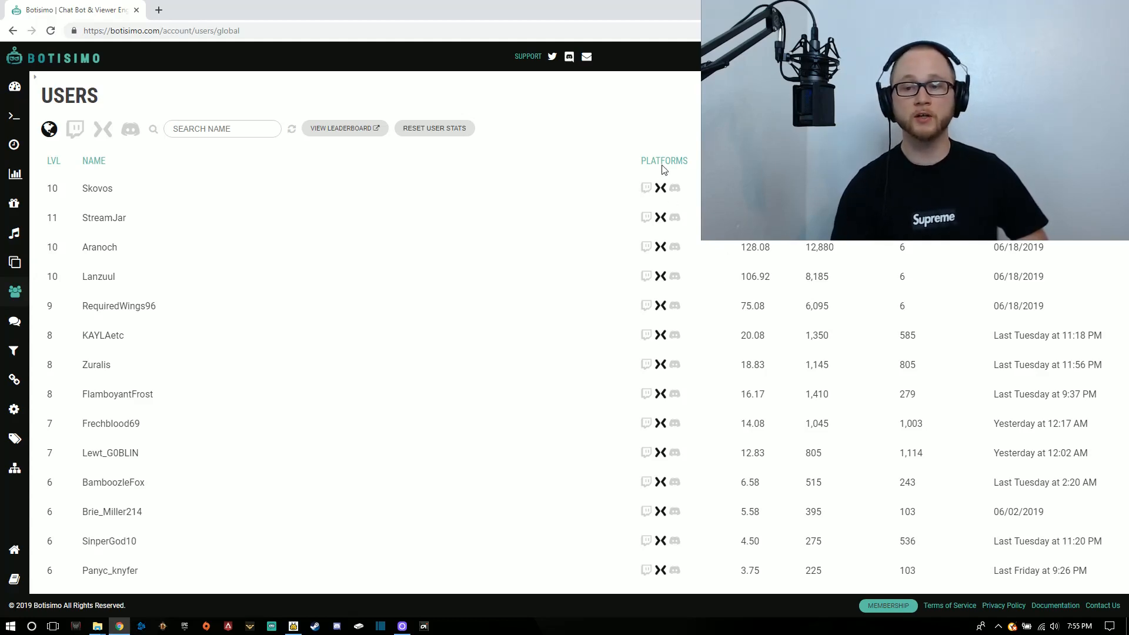
mouse_move(435, 129)
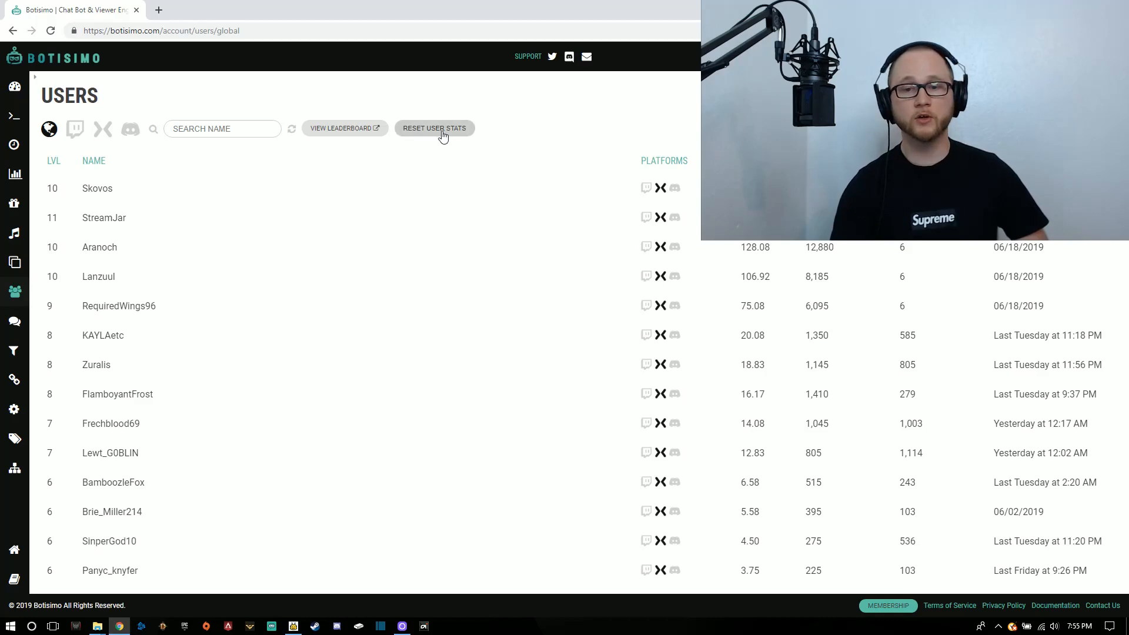
mouse_move(345, 128)
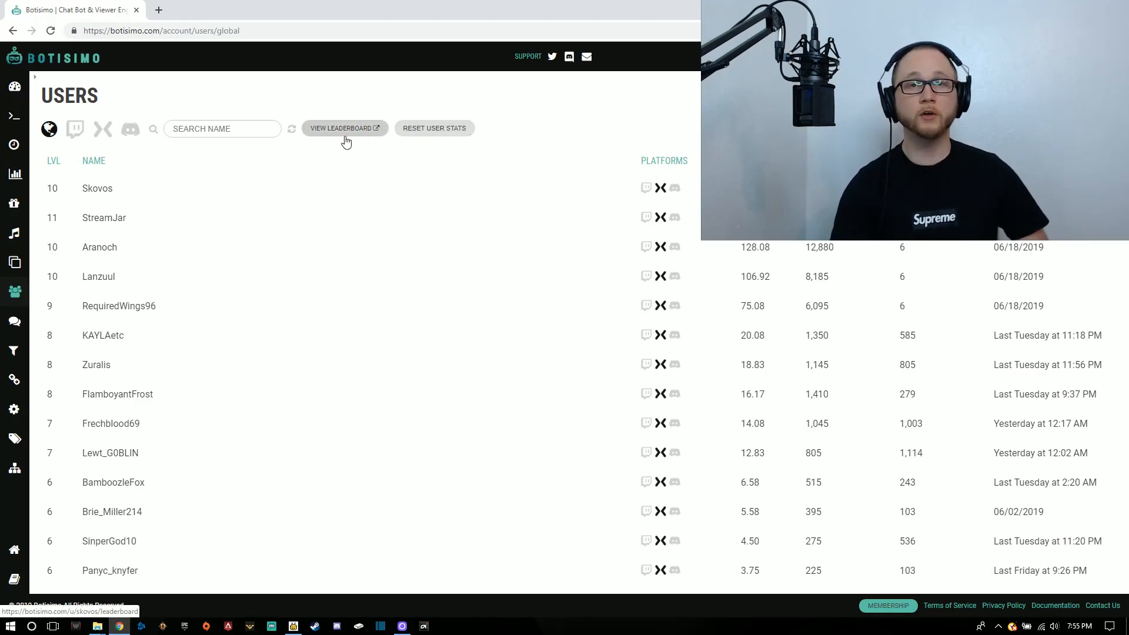
mouse_move(646, 136)
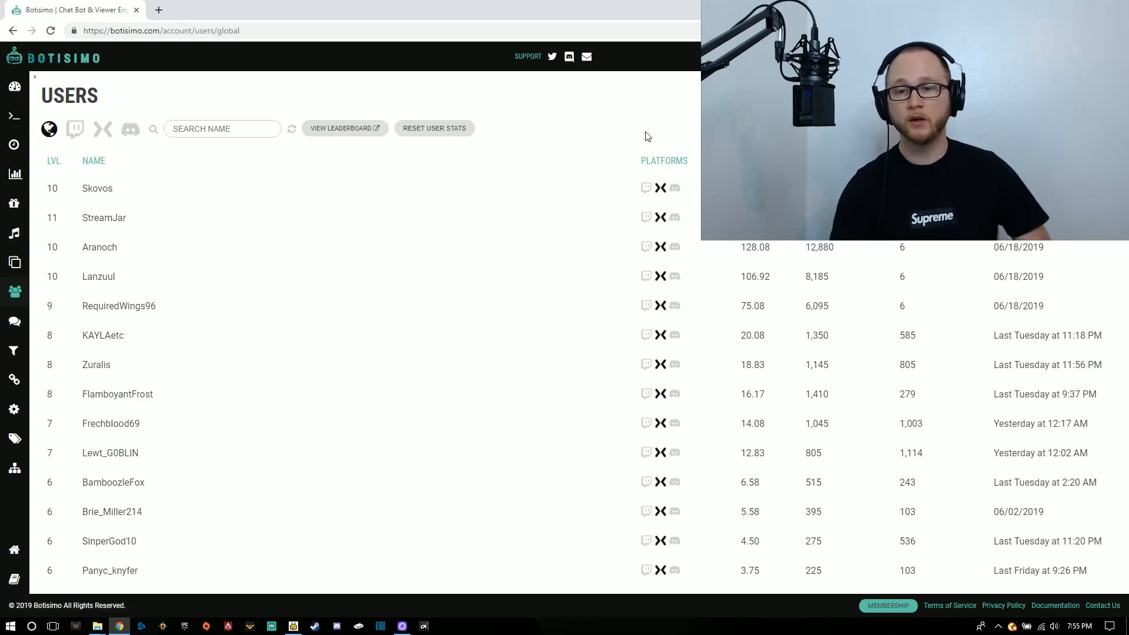
mouse_move(690, 121)
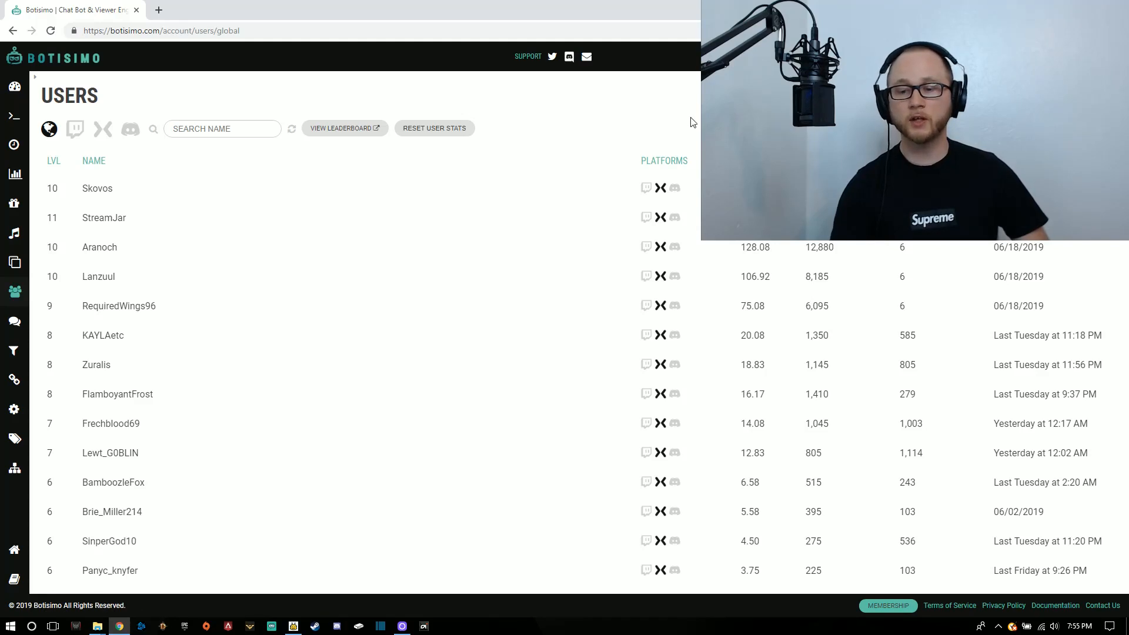
mouse_move(492, 283)
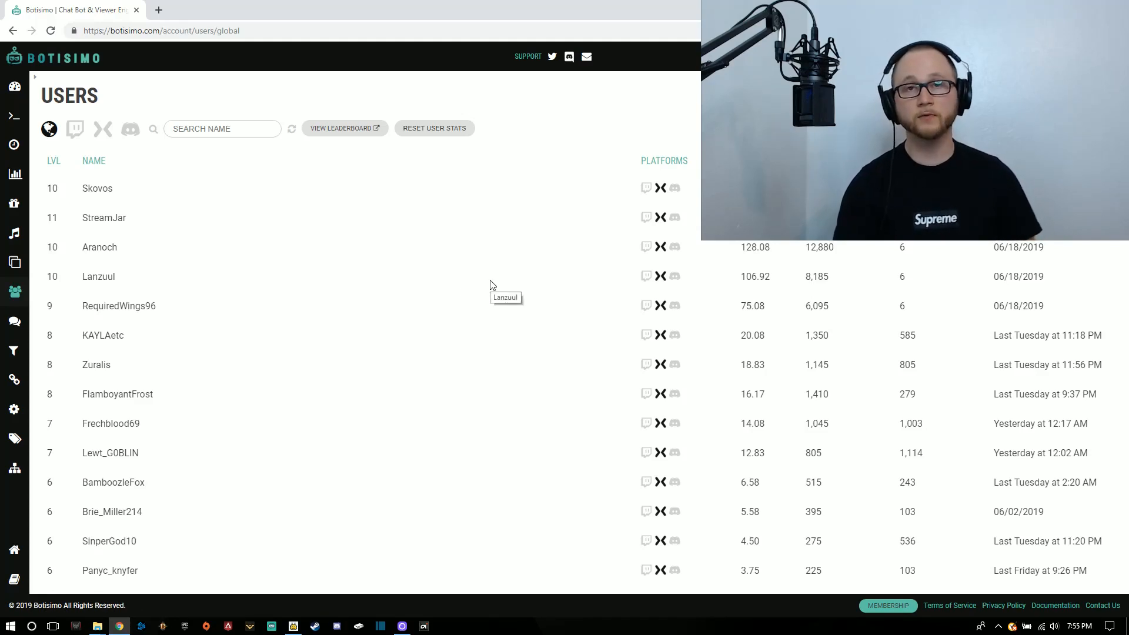
mouse_move(545, 134)
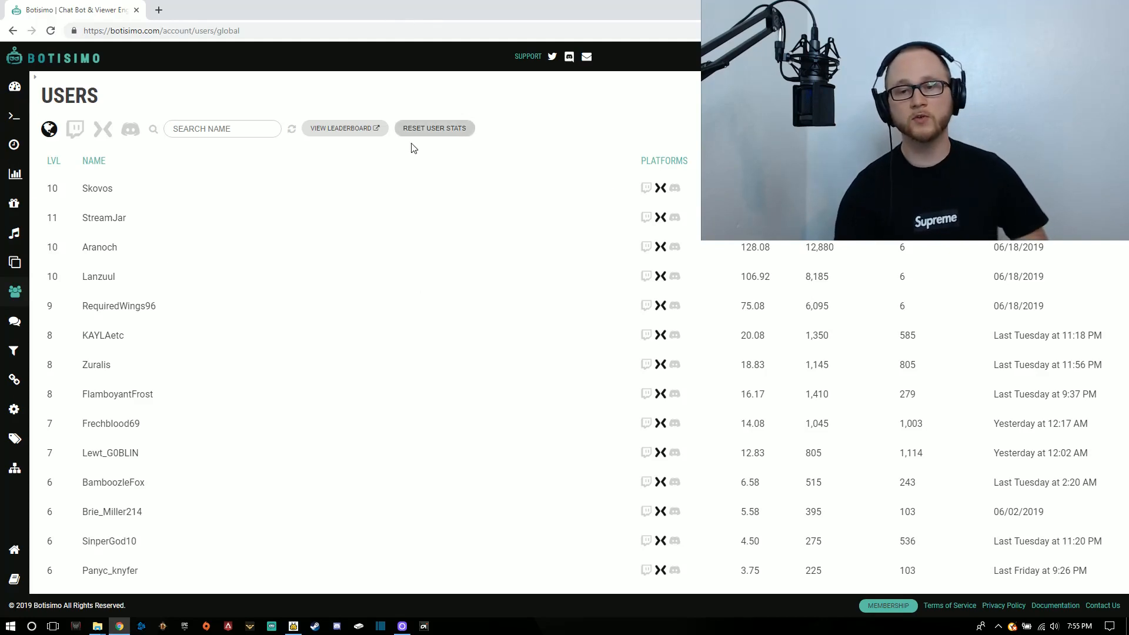
mouse_move(603, 150)
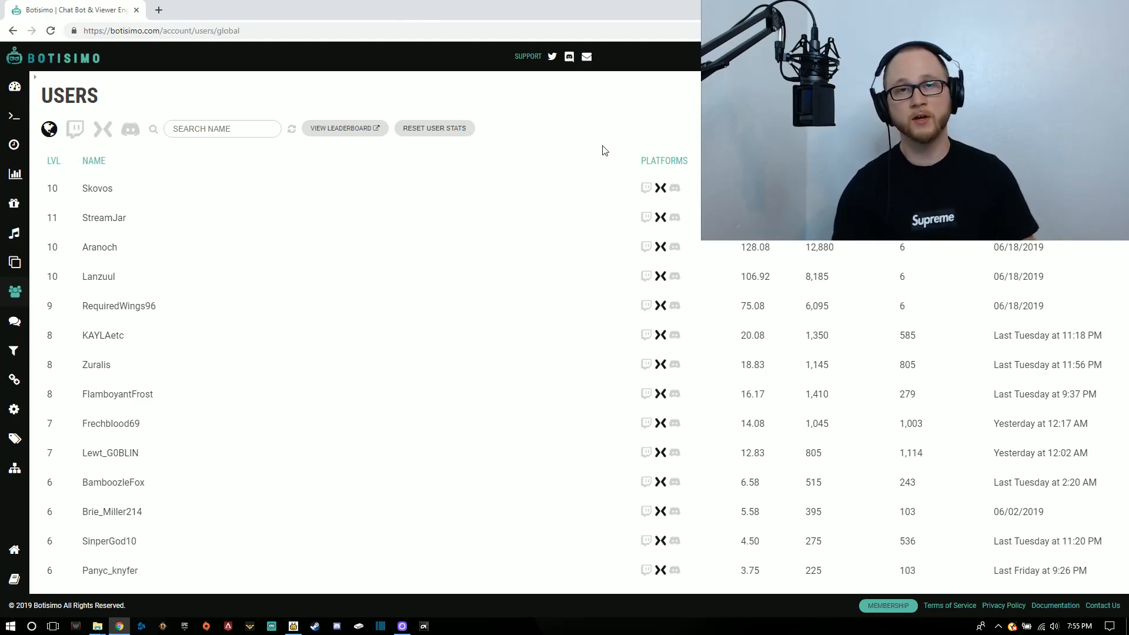
Open Connections and select $(username) in the custom follow message field
click(15, 380)
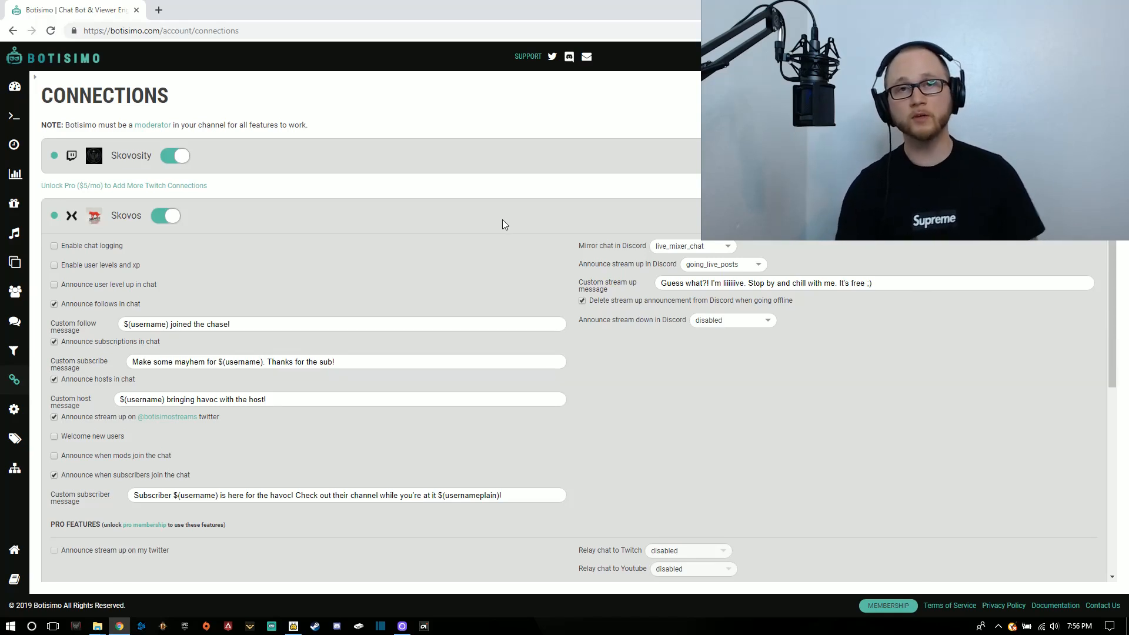
mouse_move(501, 228)
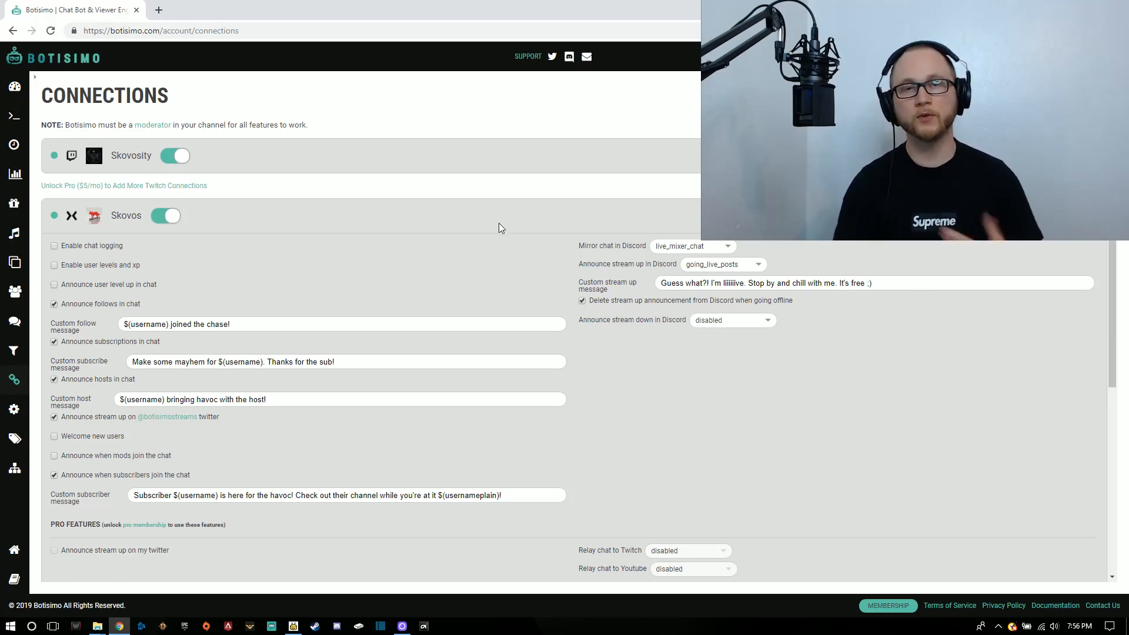
mouse_move(455, 235)
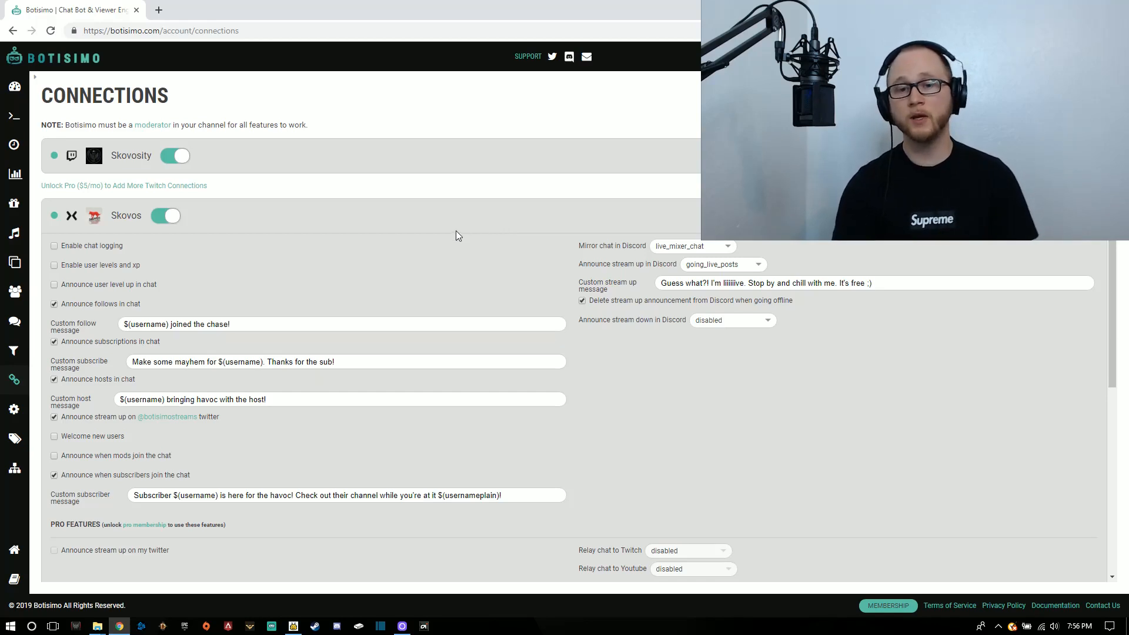
mouse_move(169, 331)
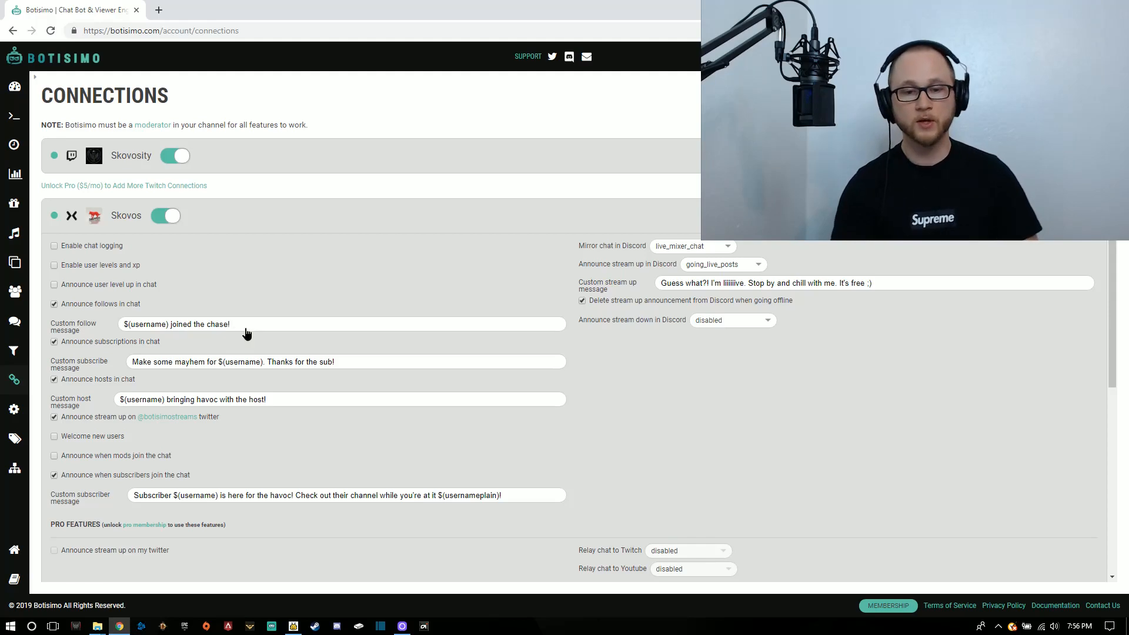
double_click(145, 324)
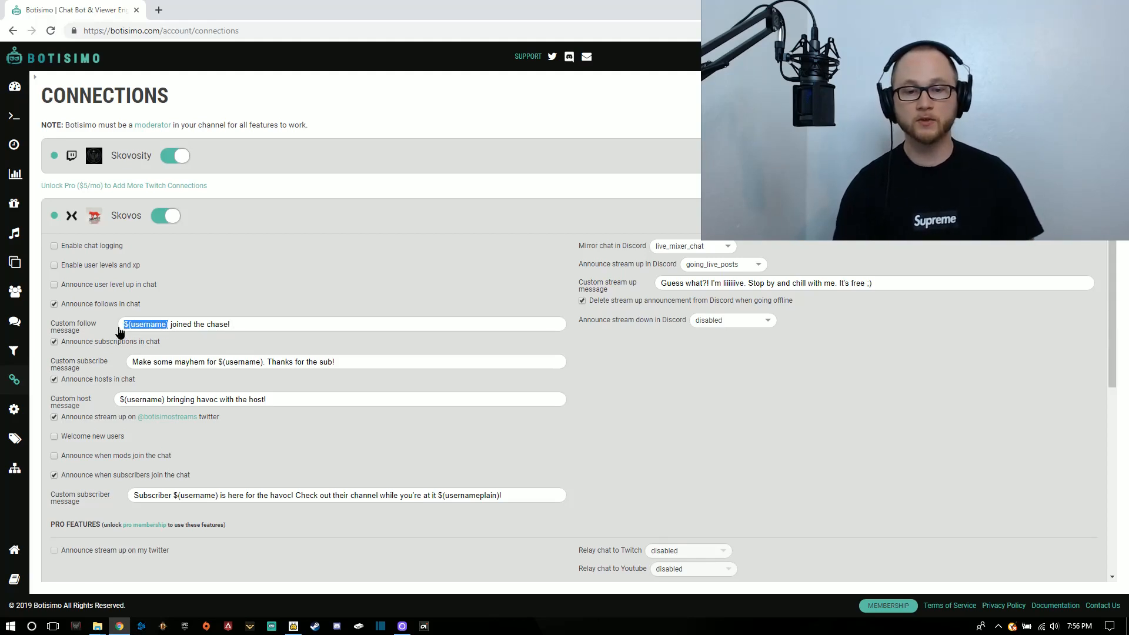